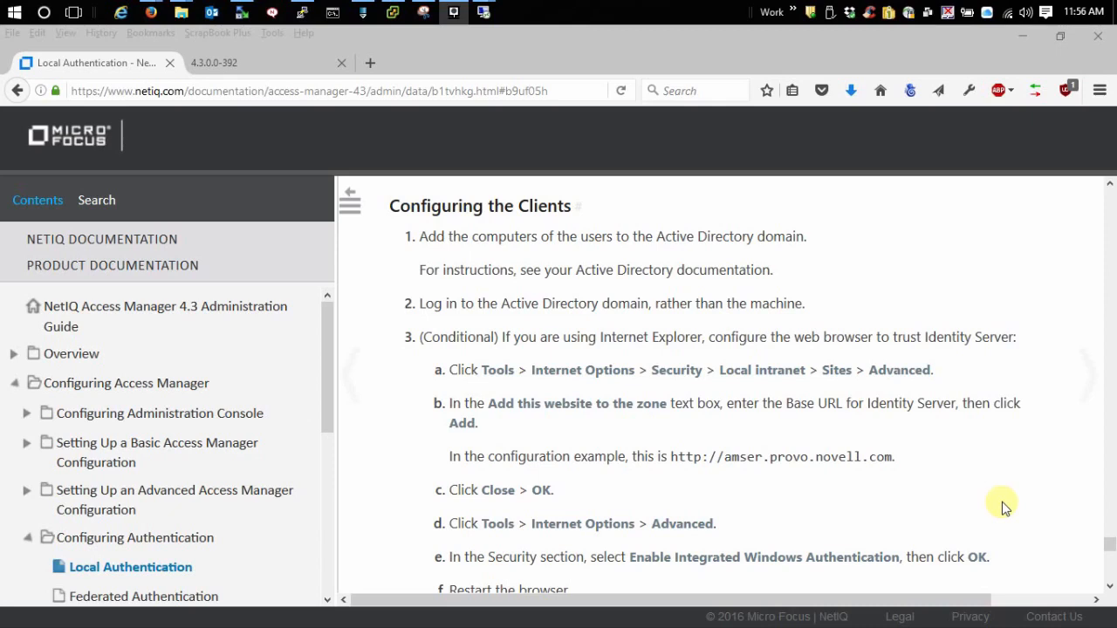
pyautogui.moveTo(422, 241)
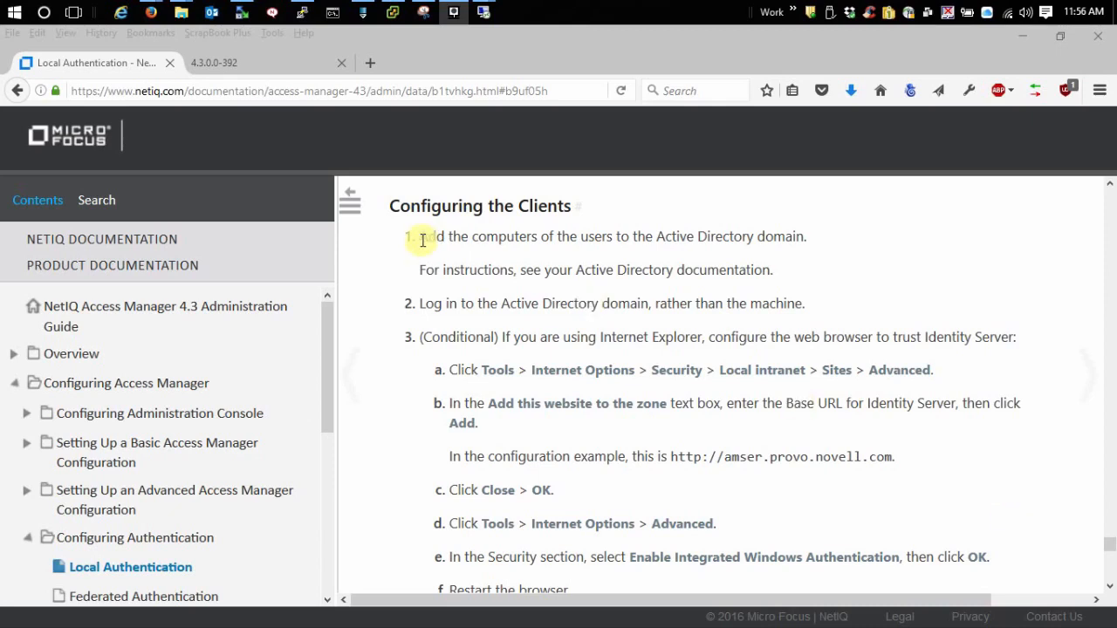
pyautogui.moveTo(404, 255)
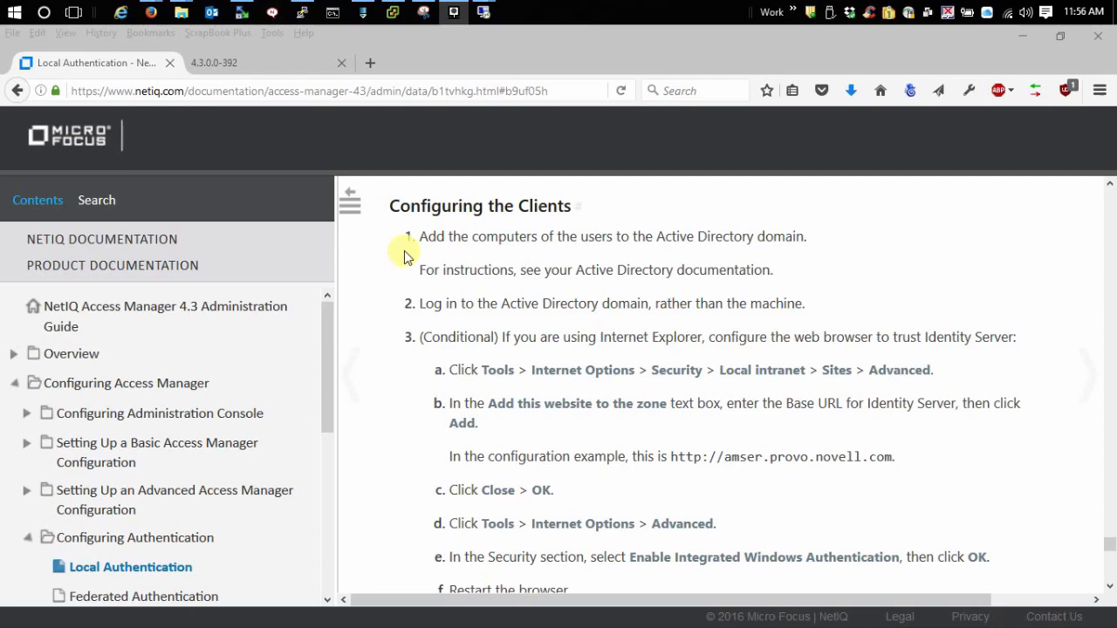
pyautogui.moveTo(879, 253)
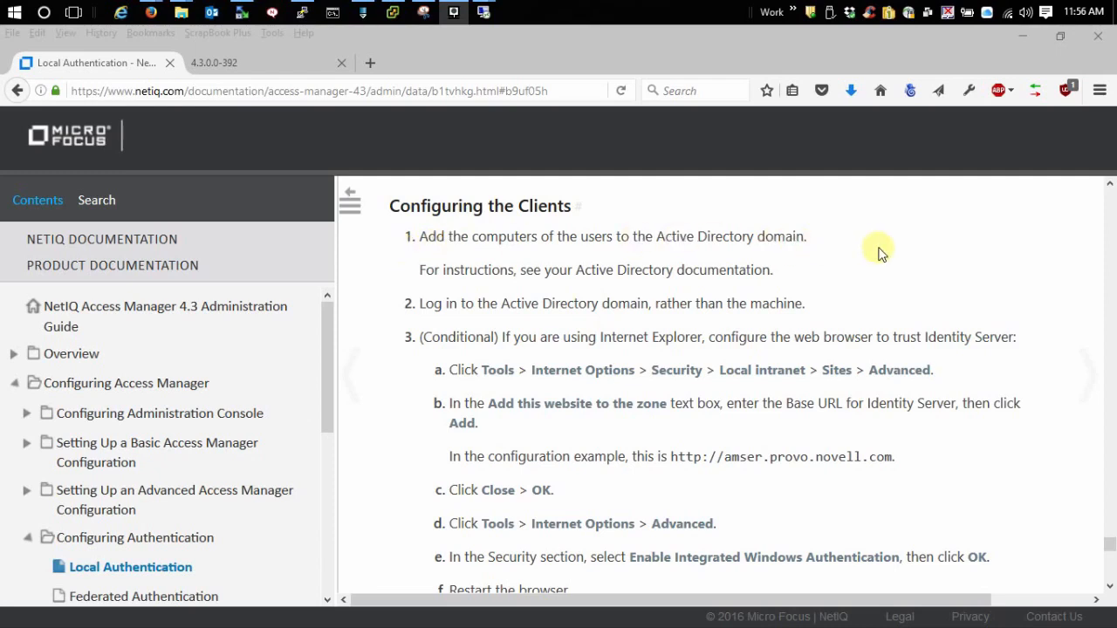
pyautogui.moveTo(754, 287)
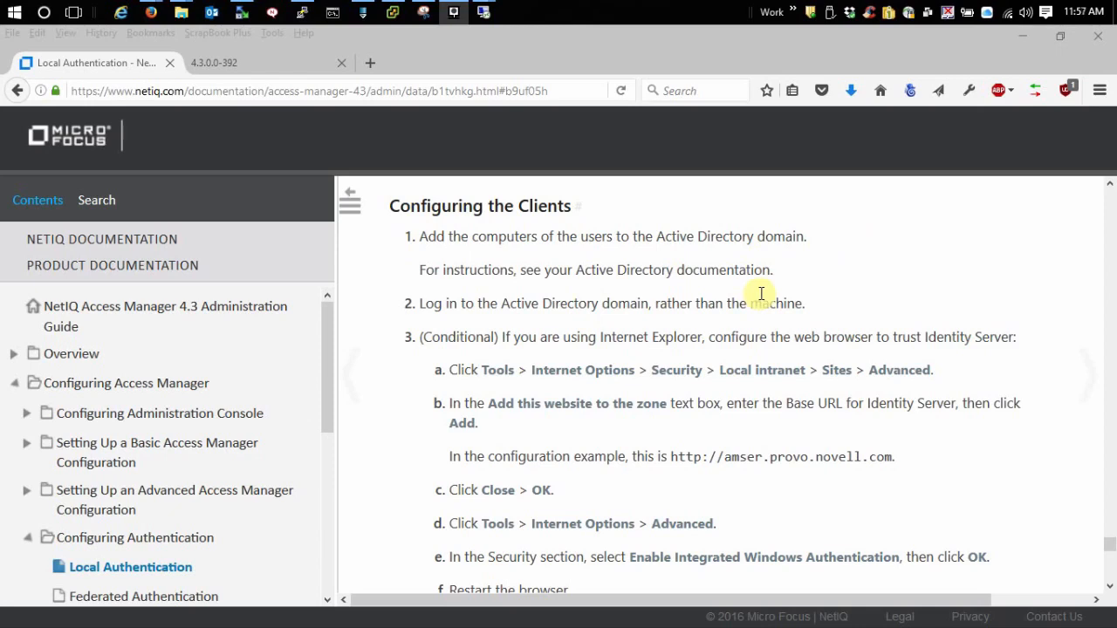
pyautogui.moveTo(617, 170)
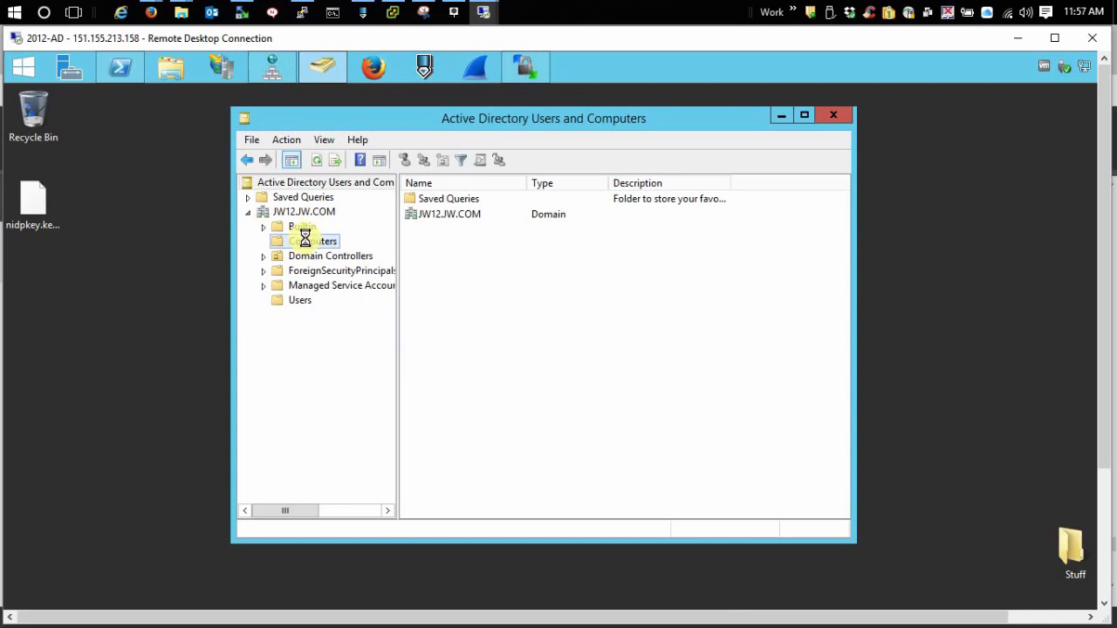
# Show the Computers container under JW12.JW.COM to confirm WINDOWS10TESTPC is listed
pyautogui.click(311, 240)
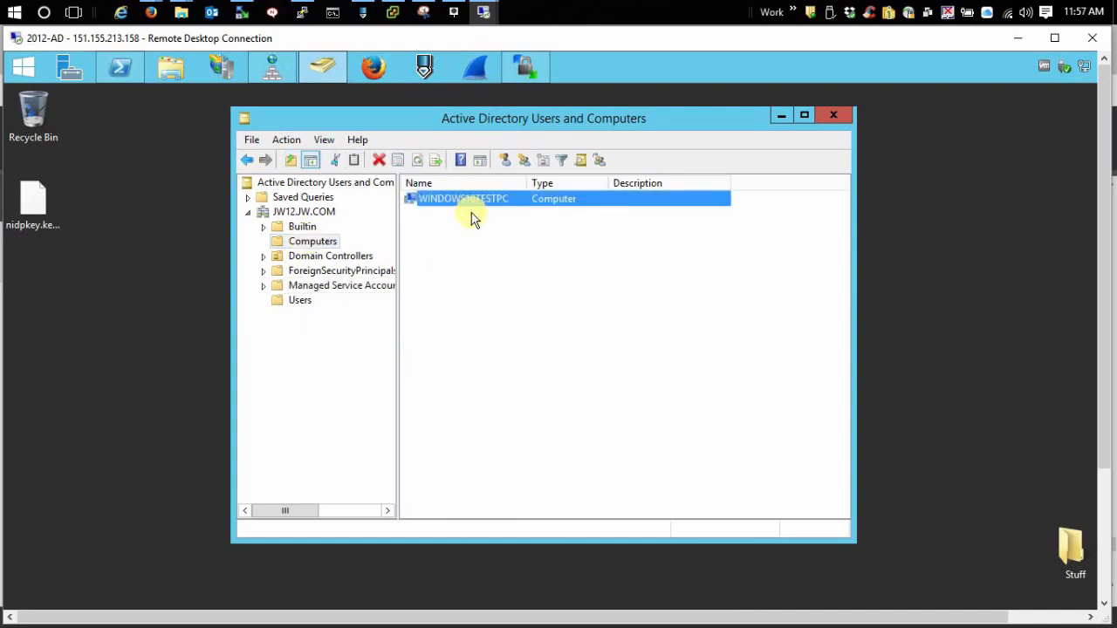
pyautogui.moveTo(501, 225)
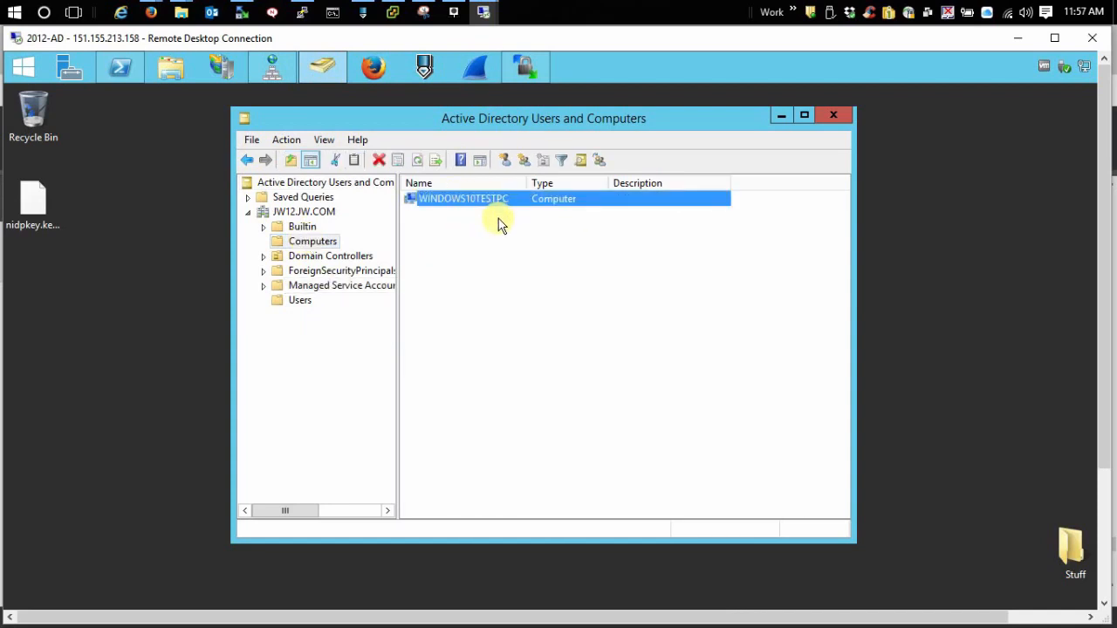
pyautogui.moveTo(487, 278)
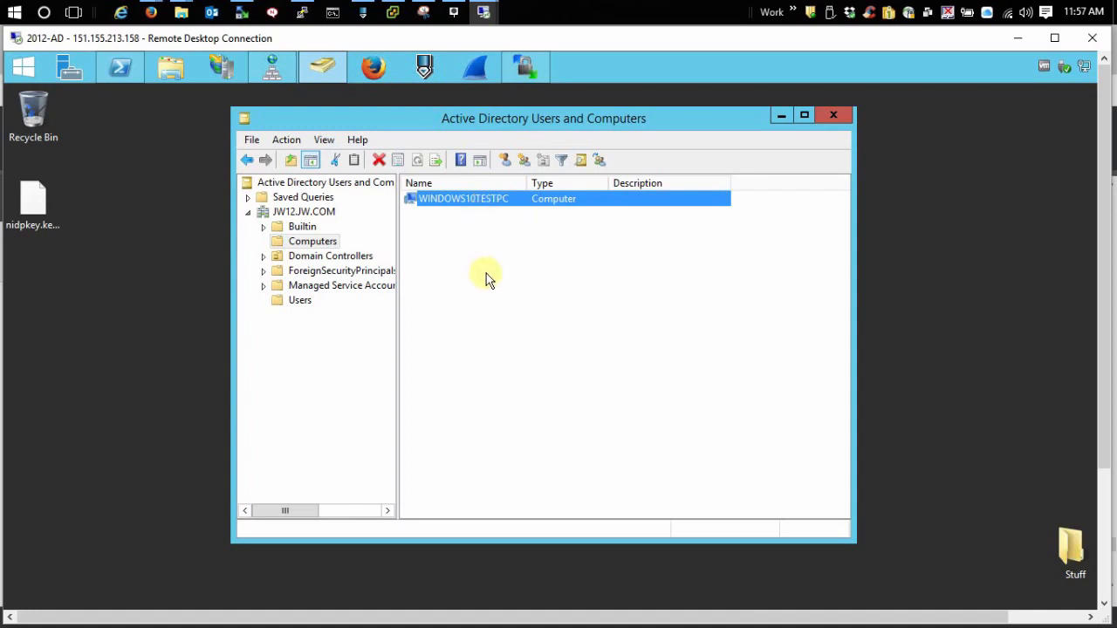
pyautogui.moveTo(459, 201)
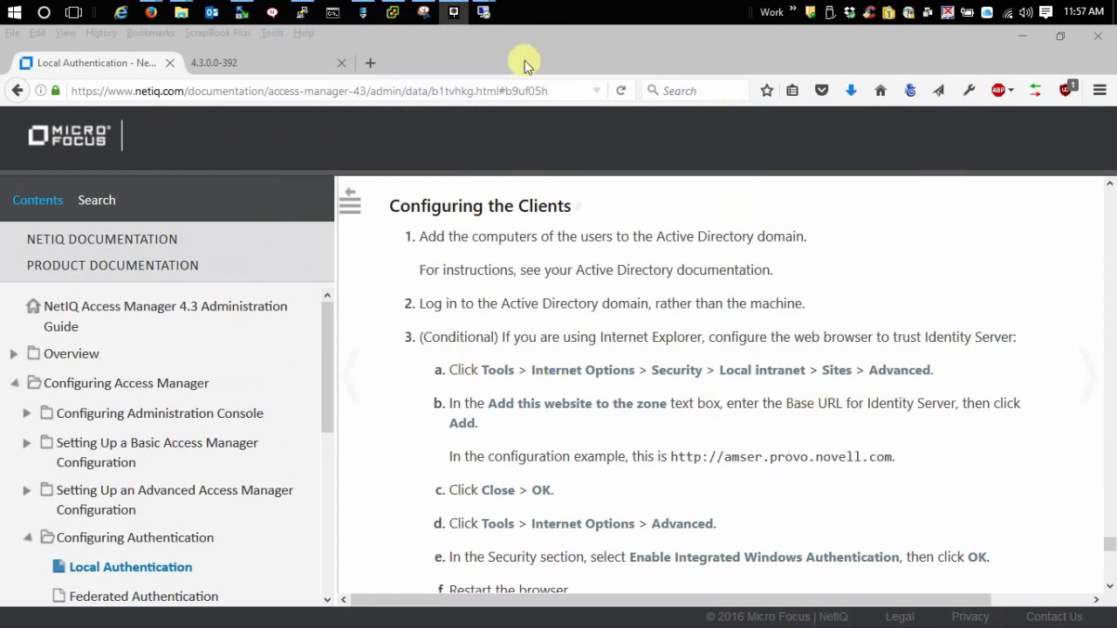
# Switch to the Lab-Win10 session and open Internet Options from Control Panel
pyautogui.click(483, 12)
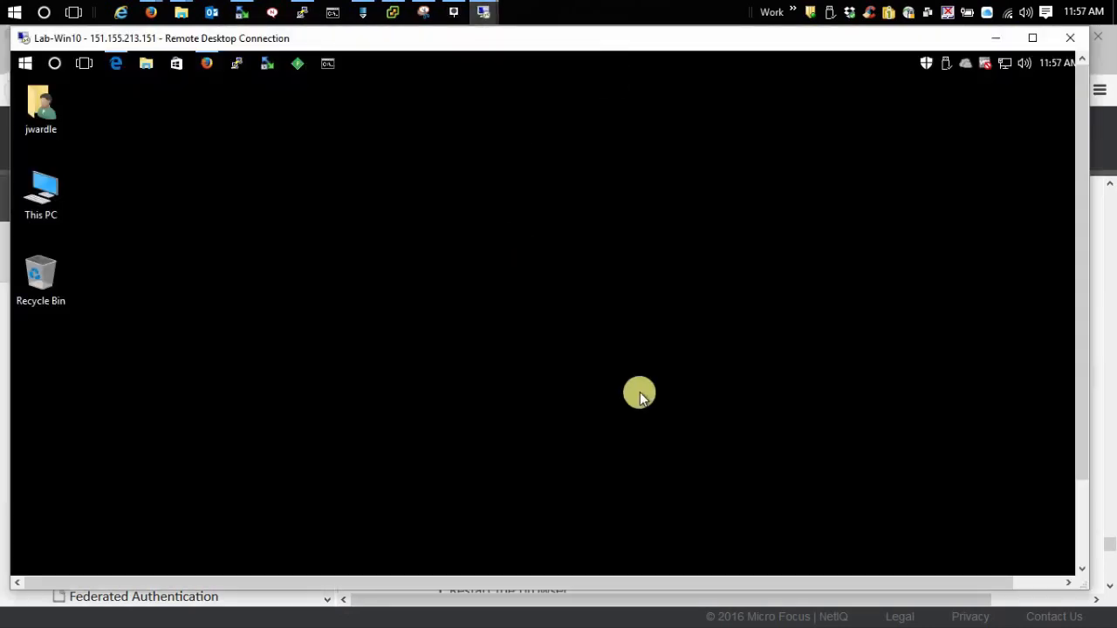
pyautogui.moveTo(403, 195)
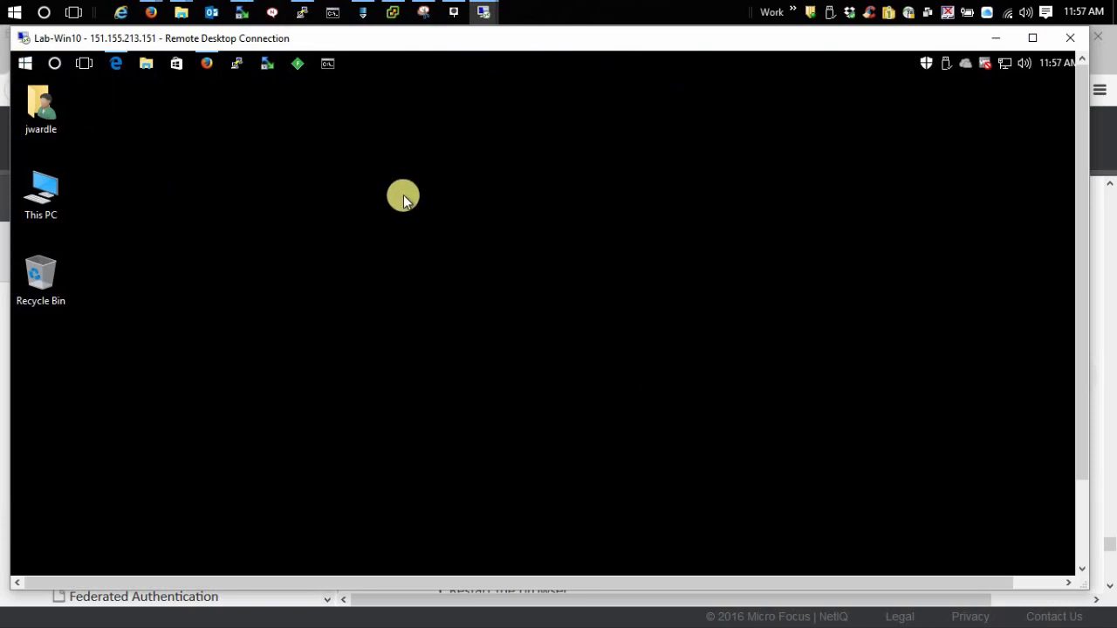
pyautogui.moveTo(392, 317)
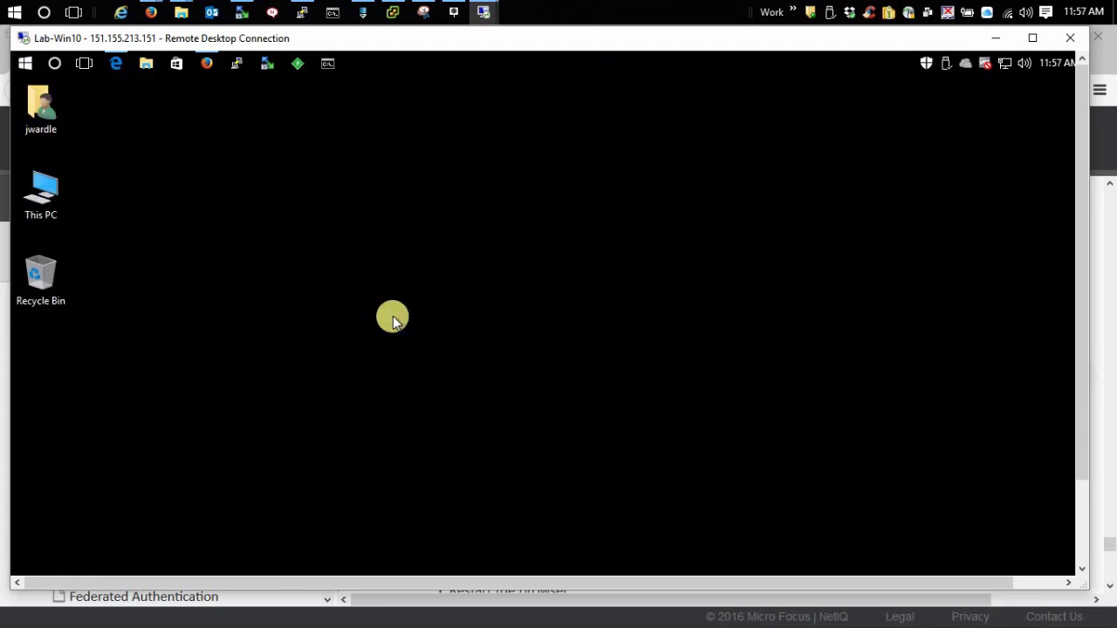
pyautogui.click(356, 63)
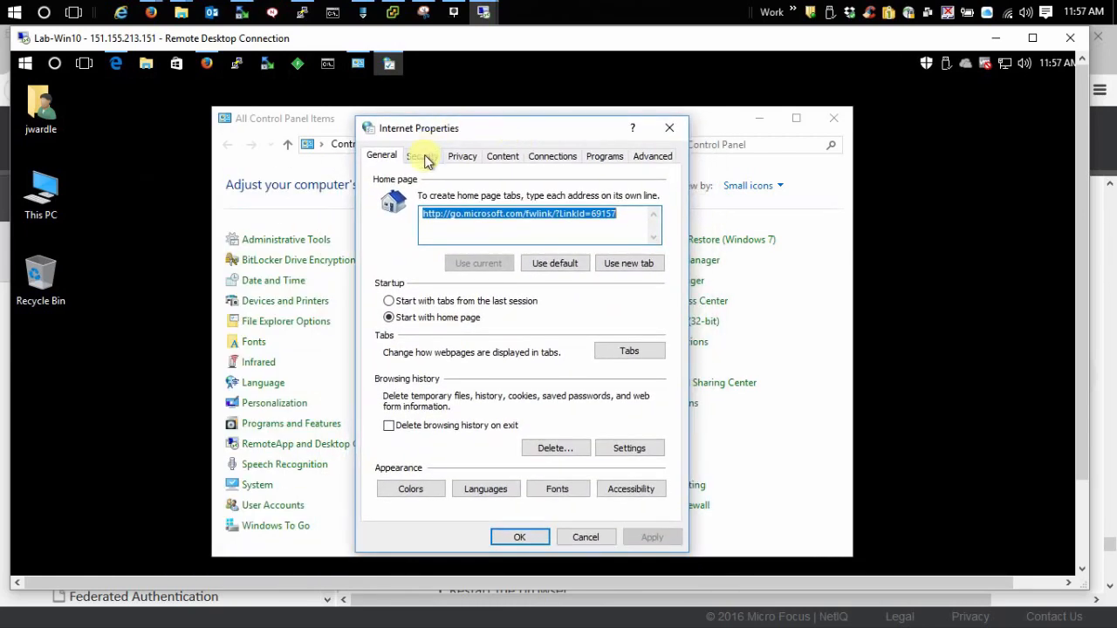
# Review the Local intranet zone's website list, including idp.jw4.com, then close it
pyautogui.click(423, 156)
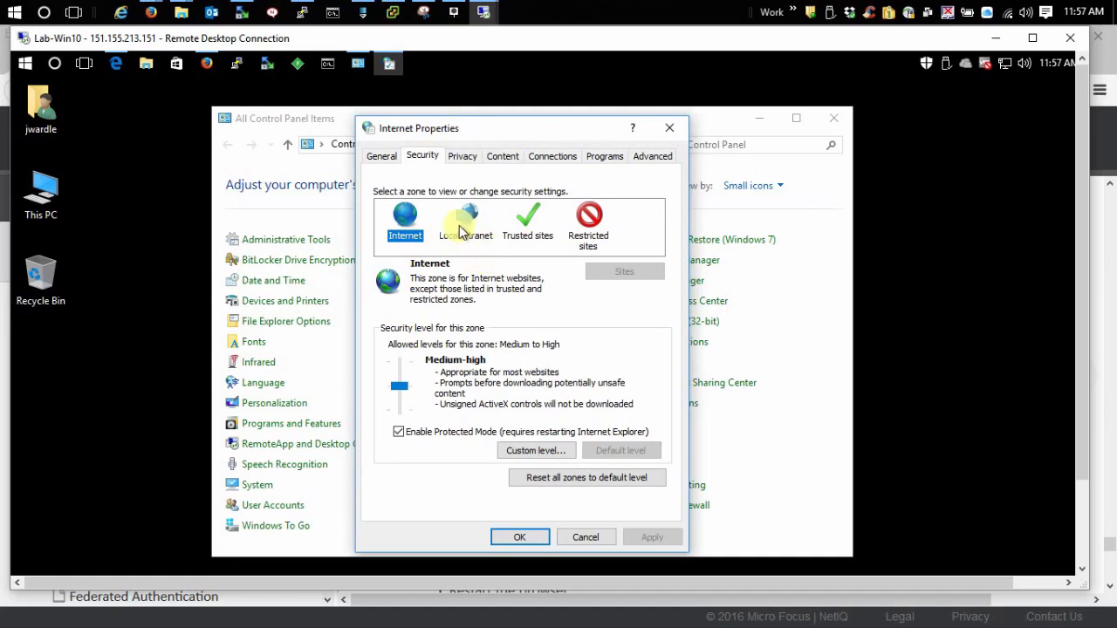
pyautogui.click(465, 220)
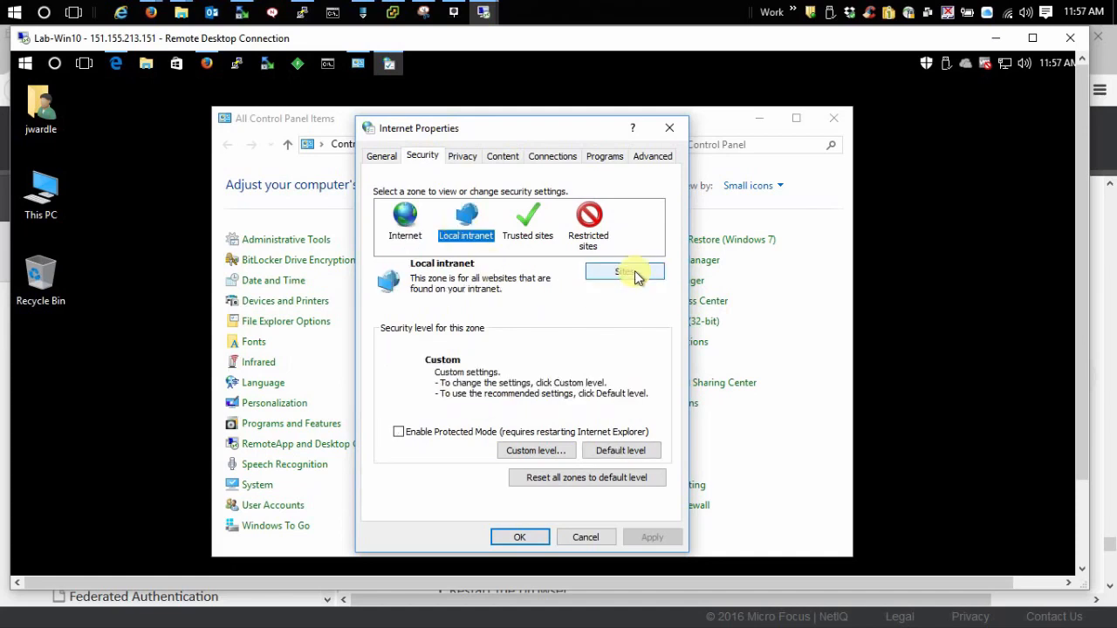
pyautogui.click(624, 271)
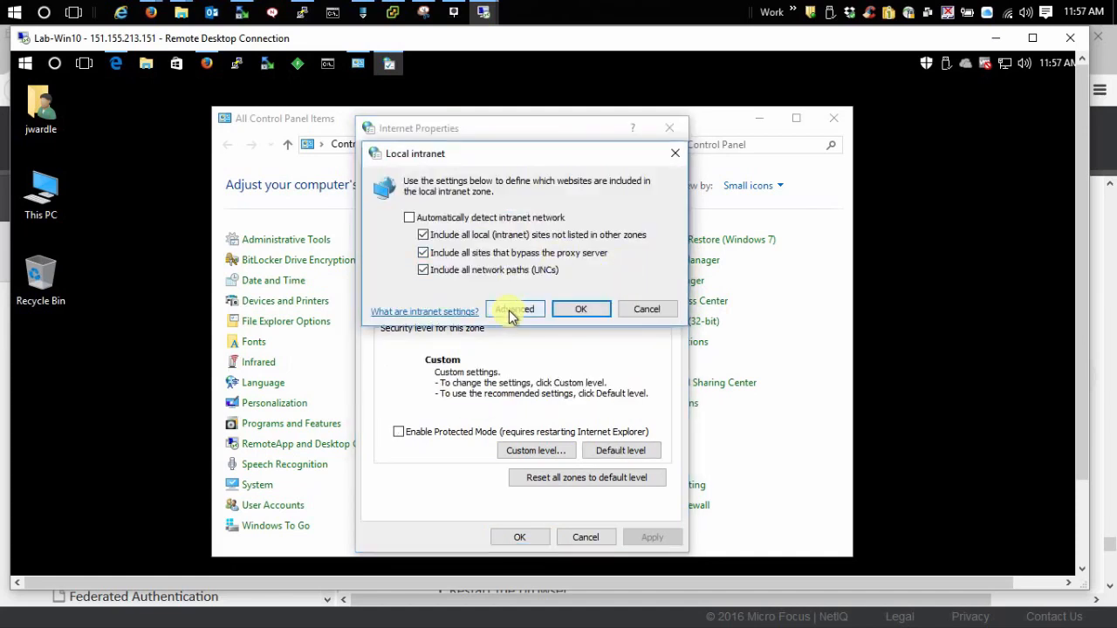
pyautogui.click(515, 309)
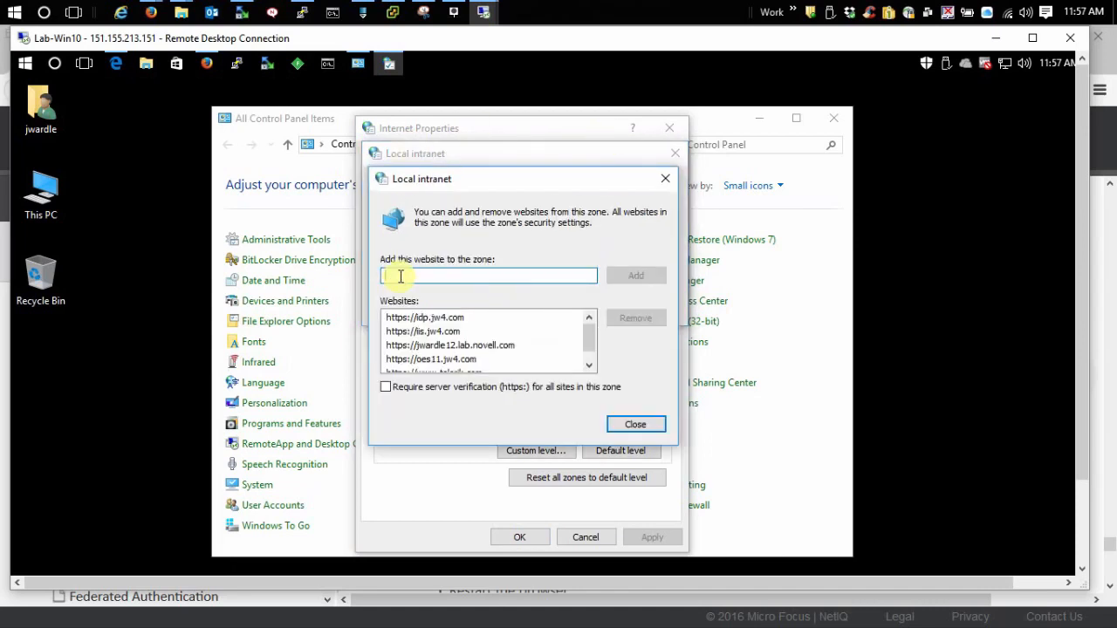
pyautogui.moveTo(479, 322)
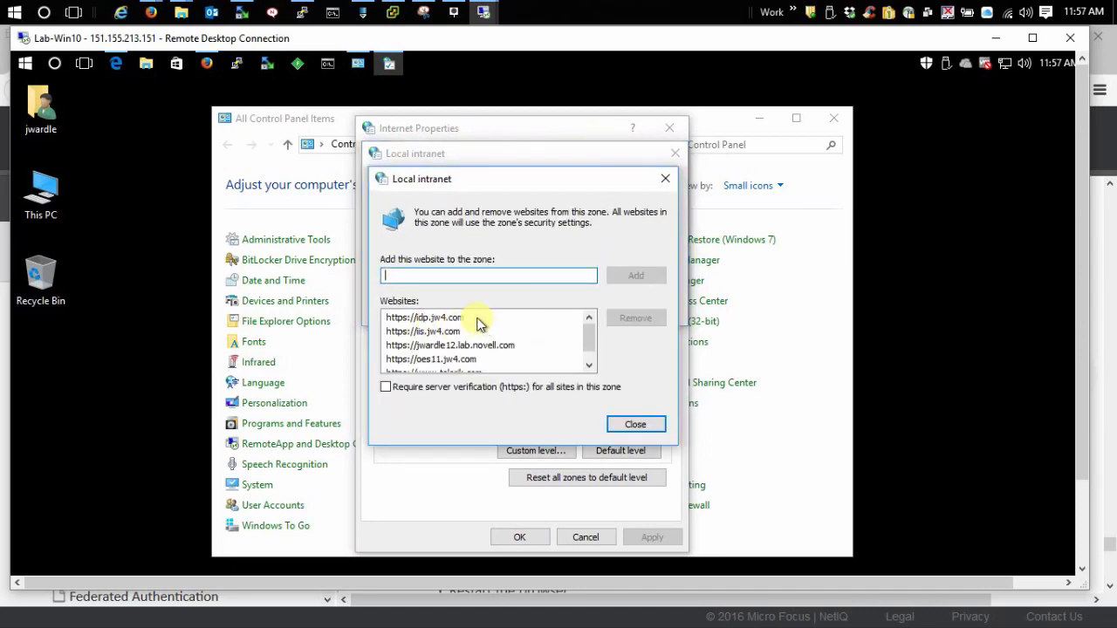
pyautogui.click(423, 318)
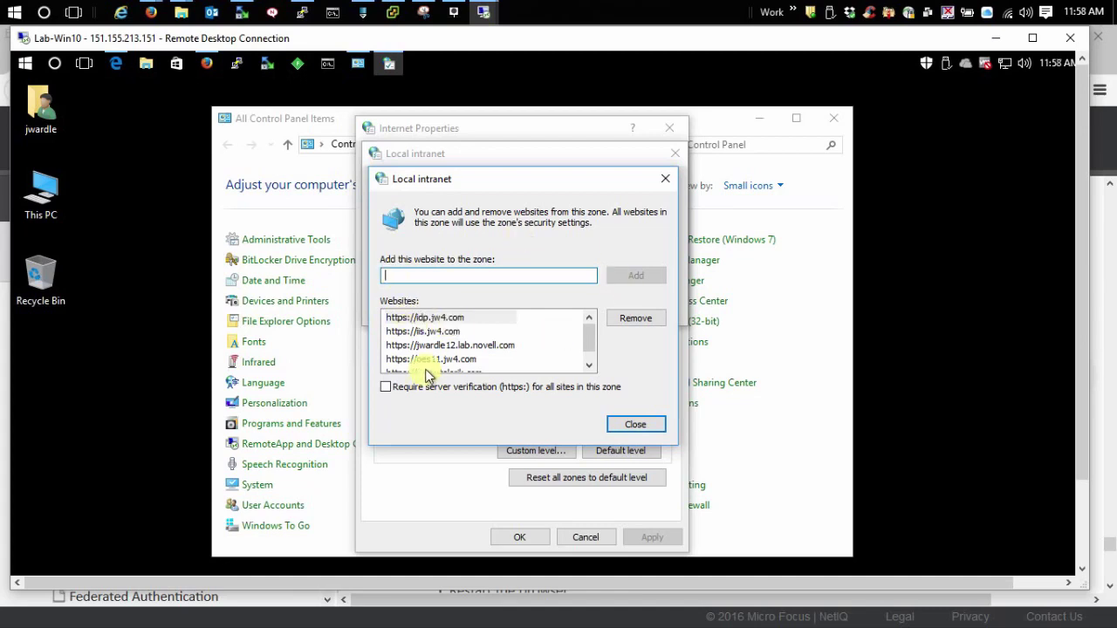
pyautogui.click(635, 424)
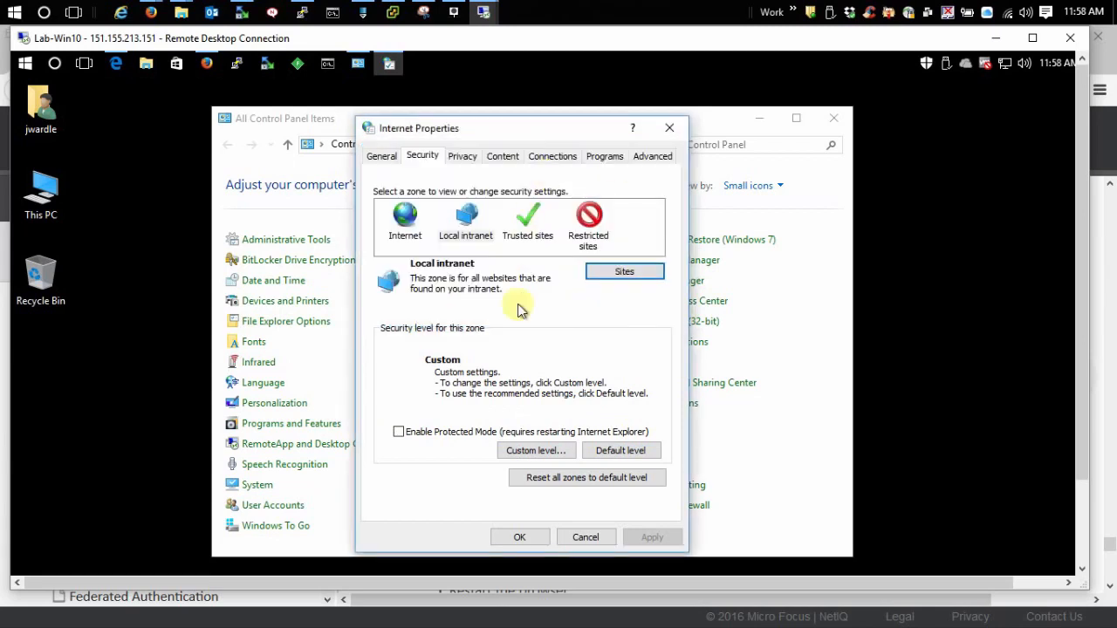
pyautogui.moveTo(653, 156)
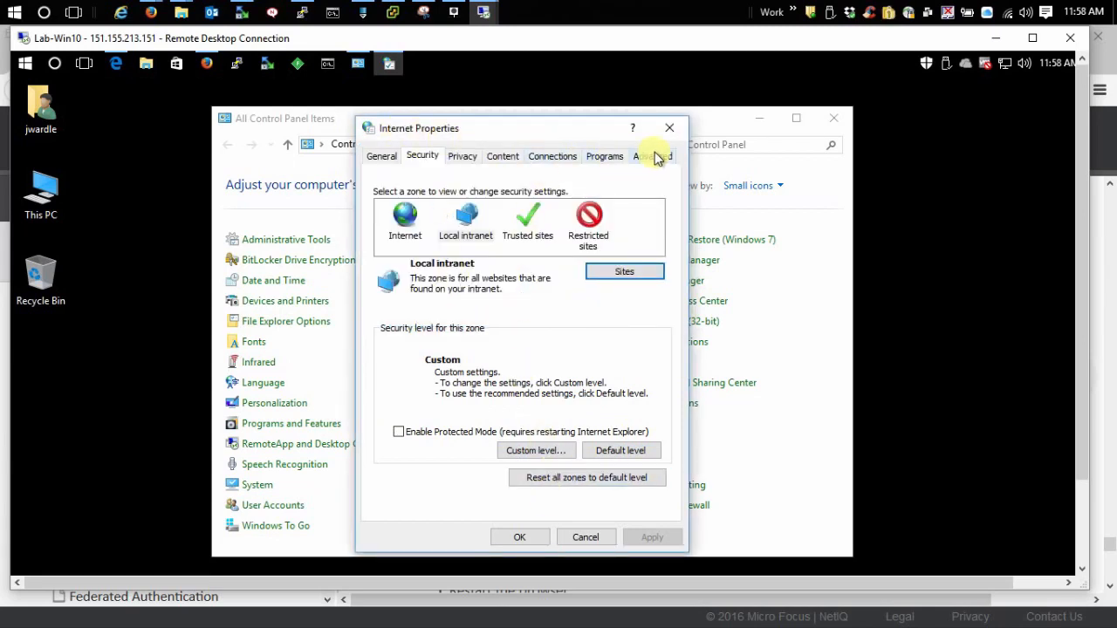
# Verify Integrated Windows Authentication is enabled in Advanced settings and close Internet Properties
pyautogui.click(651, 156)
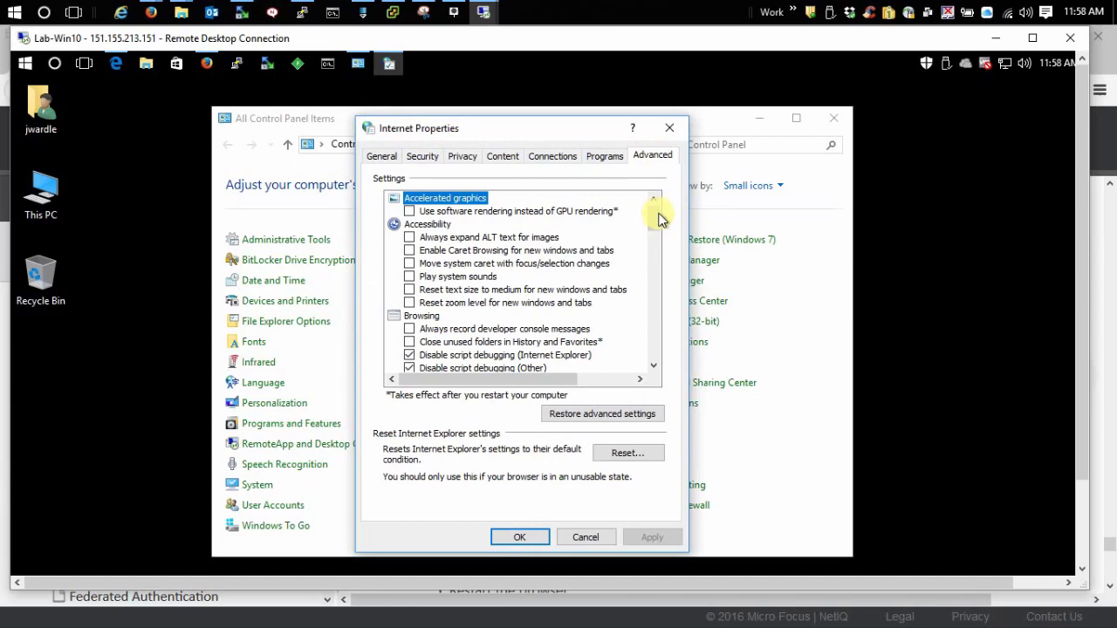
pyautogui.scroll(-3)
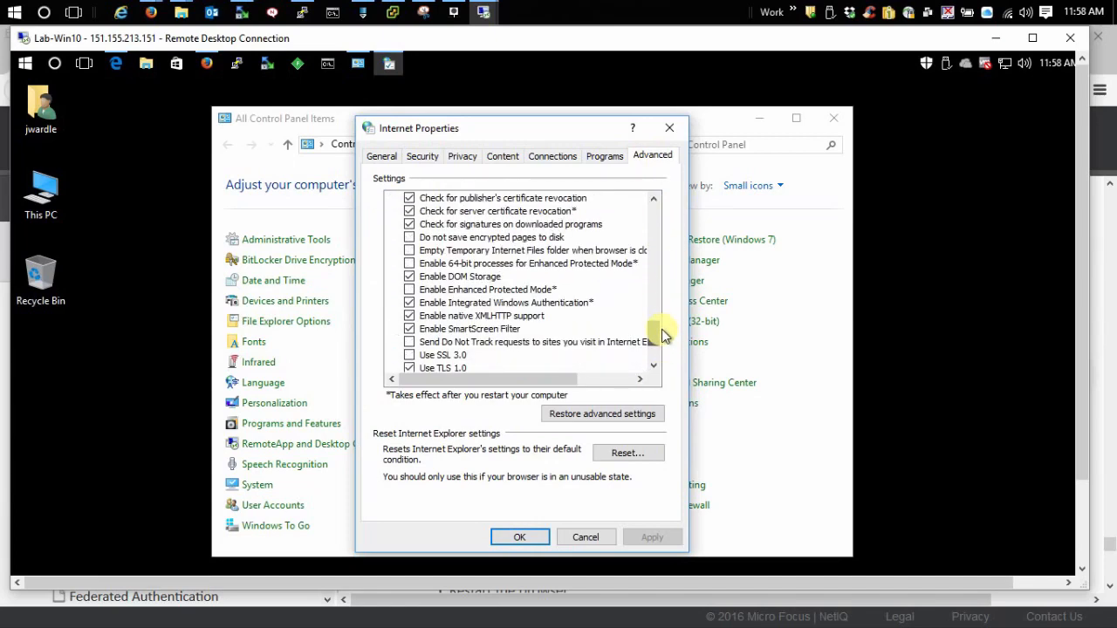
pyautogui.scroll(3)
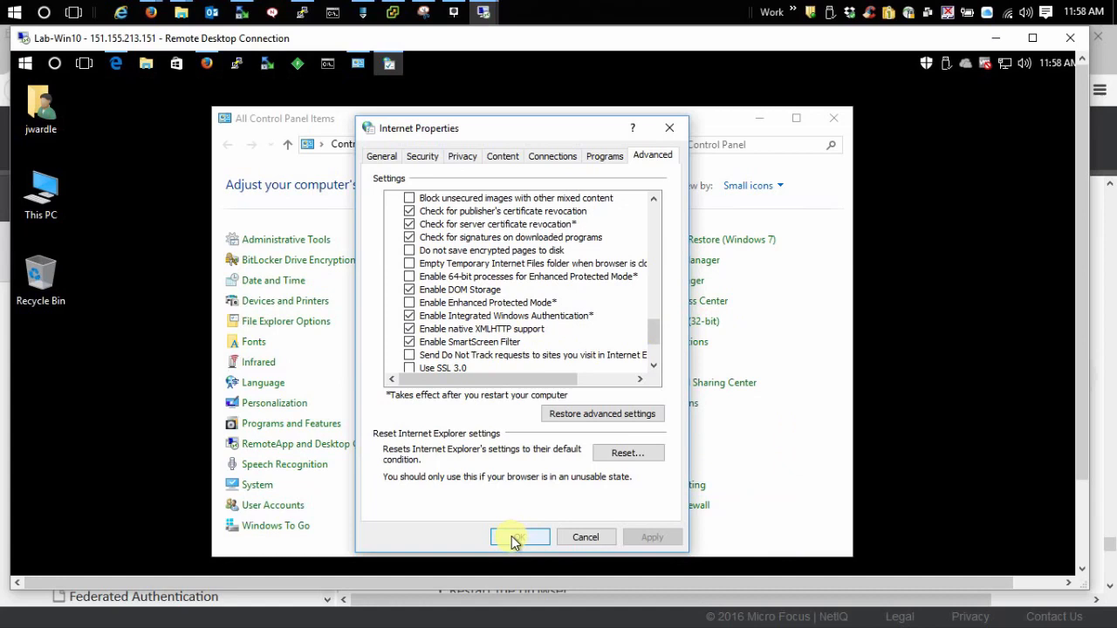
pyautogui.click(519, 537)
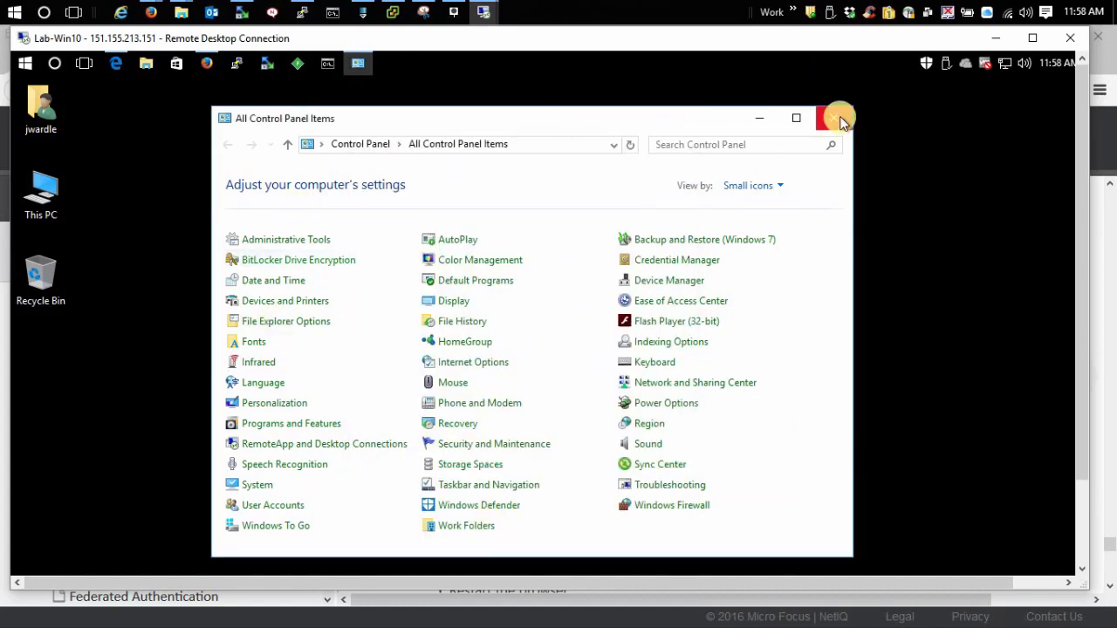
pyautogui.click(832, 117)
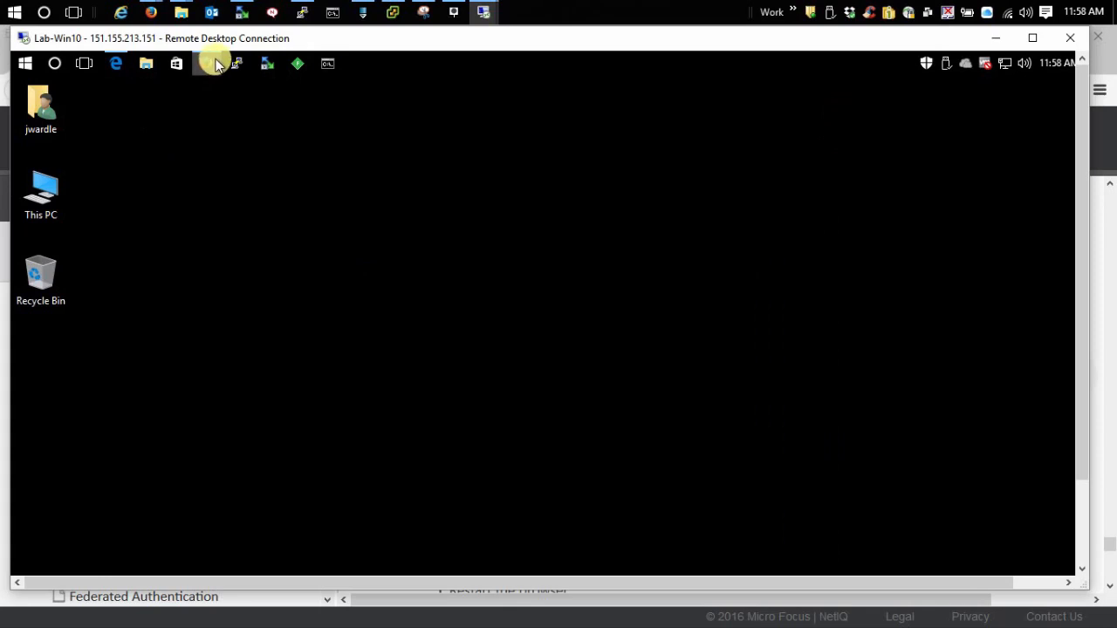
# Load about:config in Firefox, accept the warning, and filter preferences by network.n
pyautogui.click(205, 63)
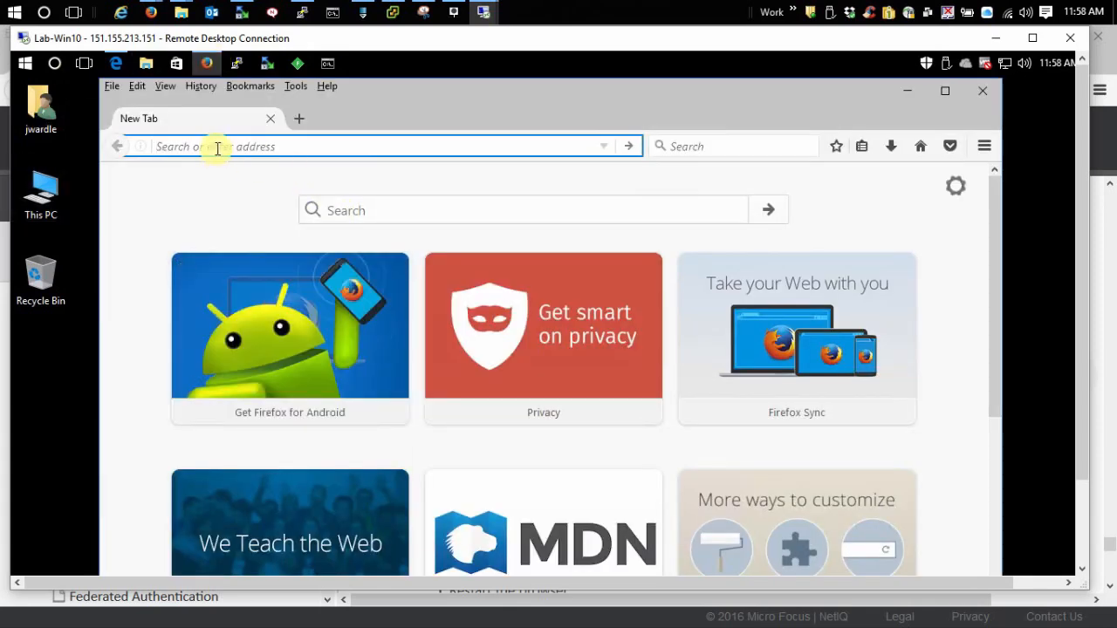
pyautogui.write('about:conf')
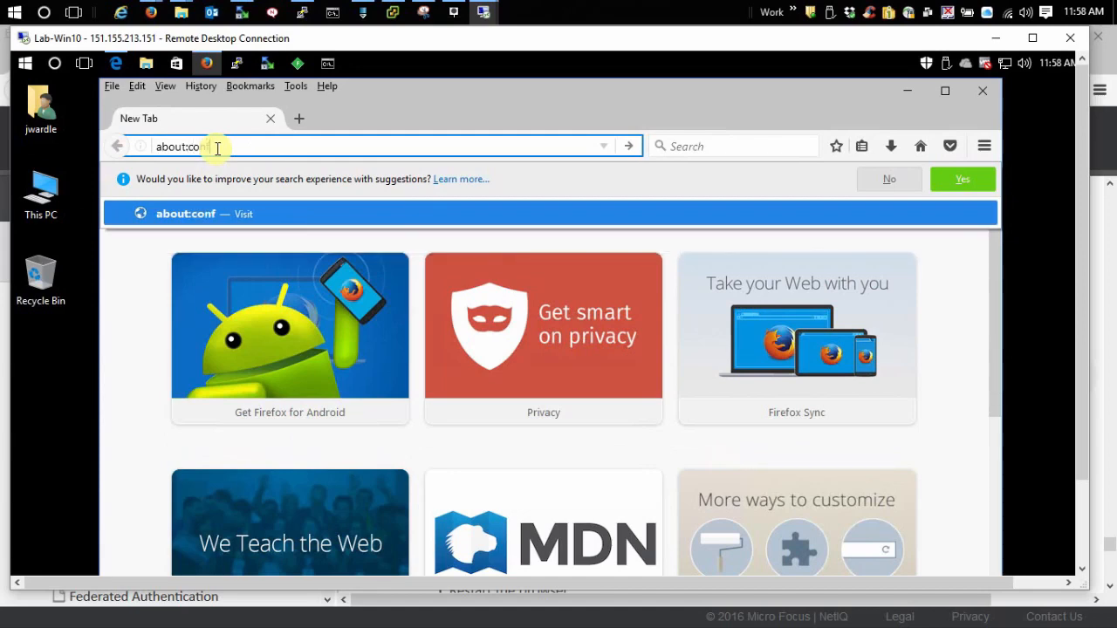
pyautogui.press('Enter')
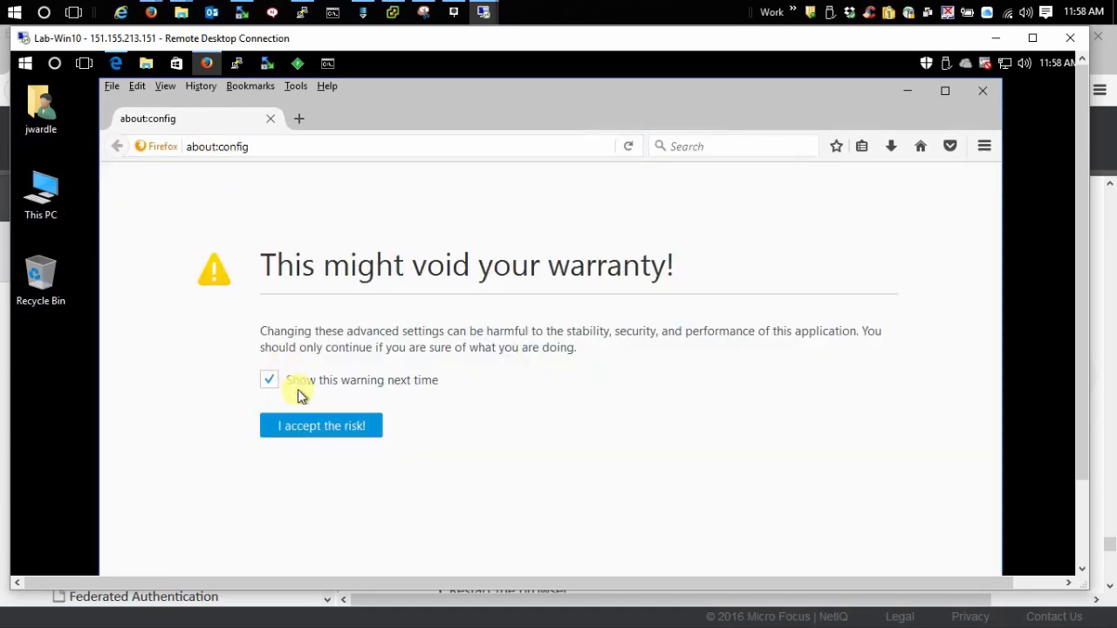
pyautogui.click(320, 425)
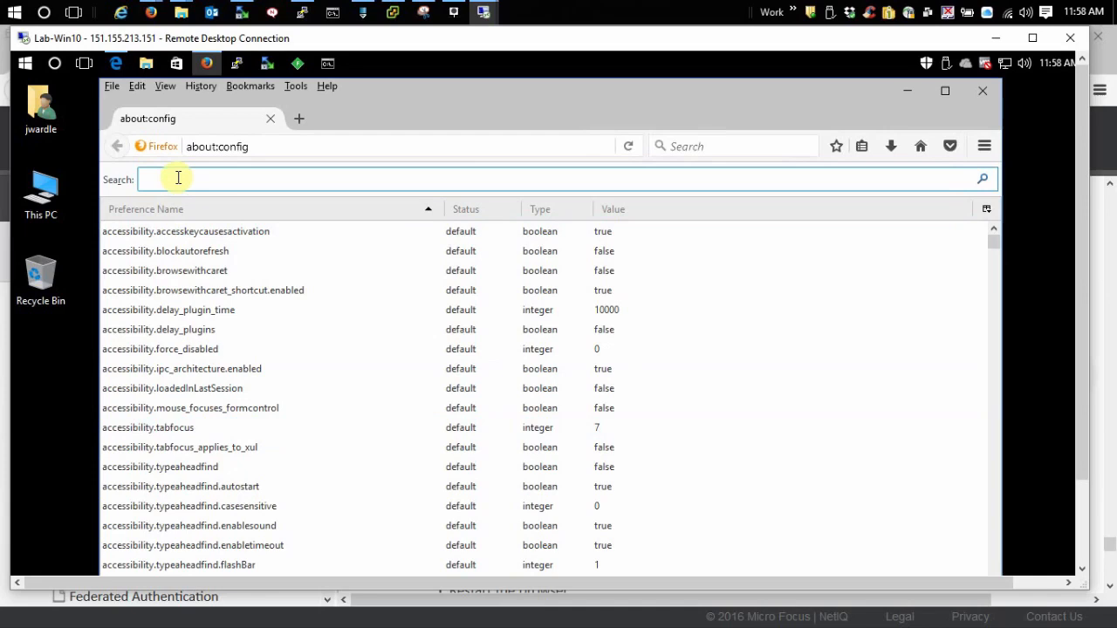
pyautogui.write('network')
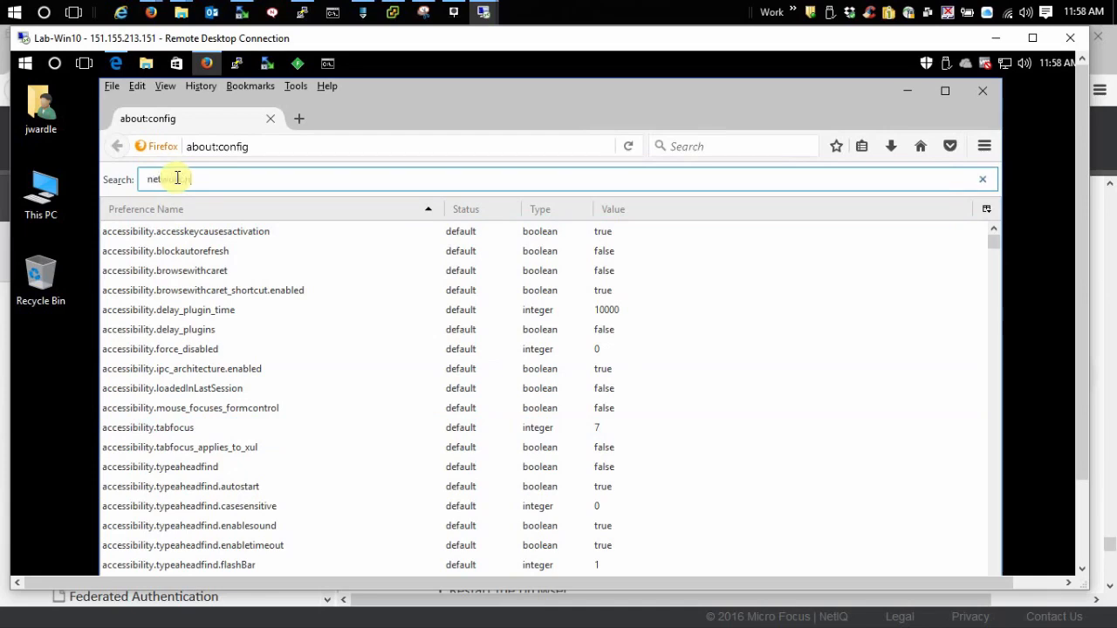
pyautogui.write('network.n')
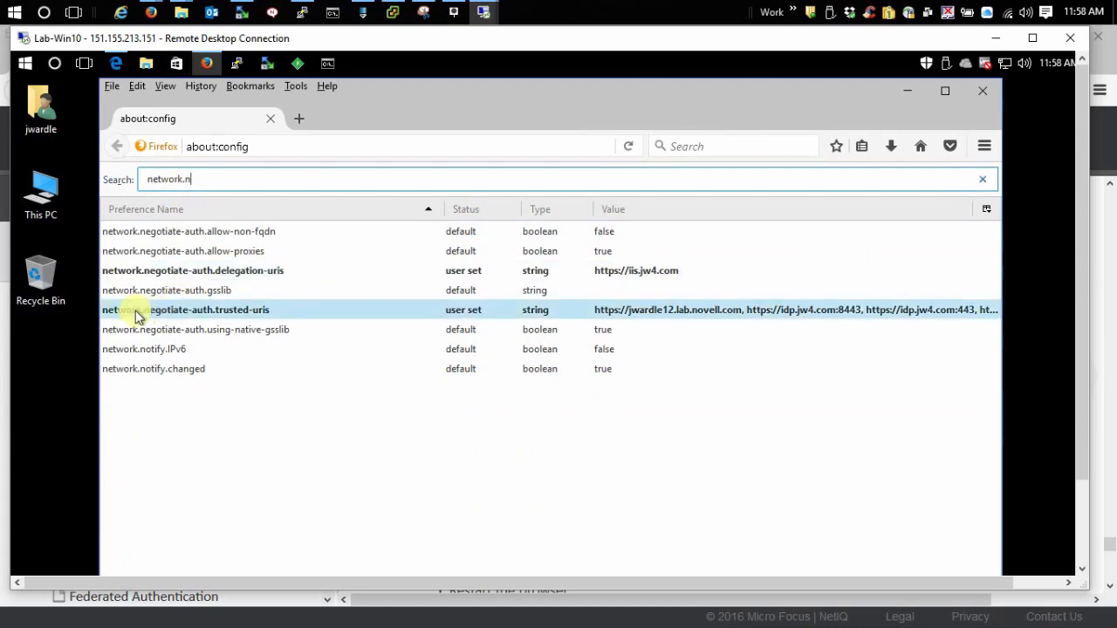
pyautogui.moveTo(622, 314)
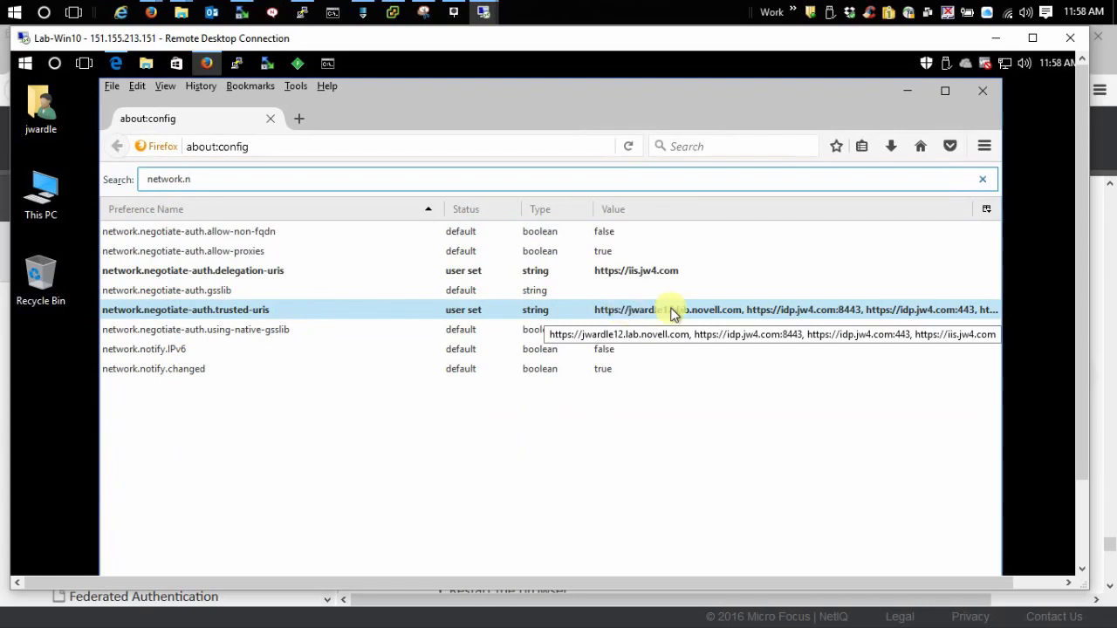
# Inspect the network.negotiate-auth.trusted-uris value, including idp.jw4.com:443, then close the editor
pyautogui.doubleClick(185, 309)
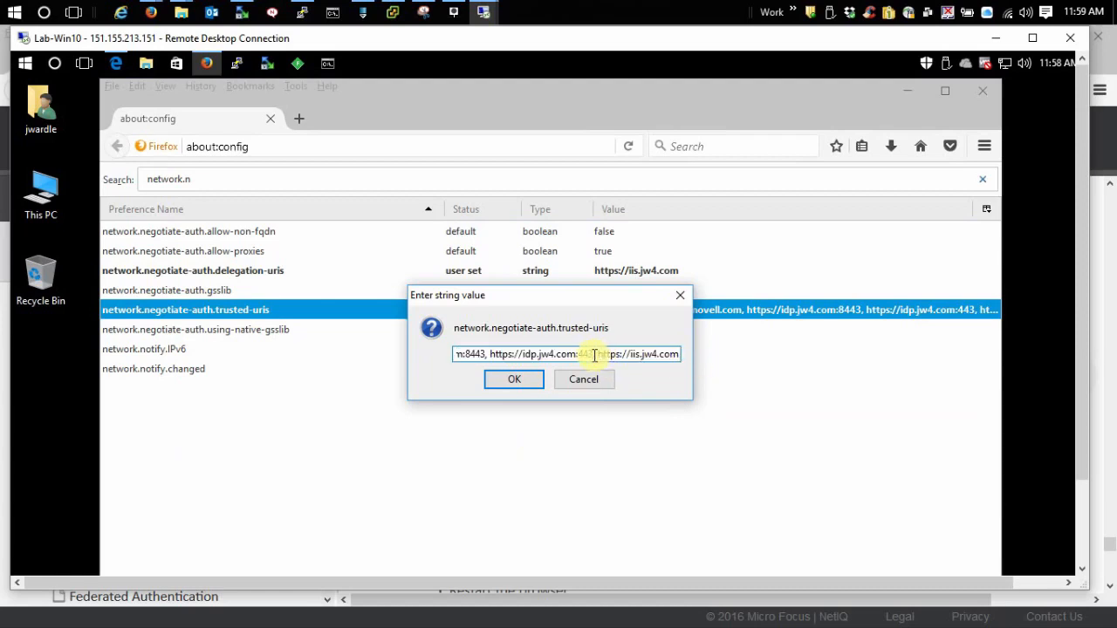
pyautogui.doubleClick(553, 354)
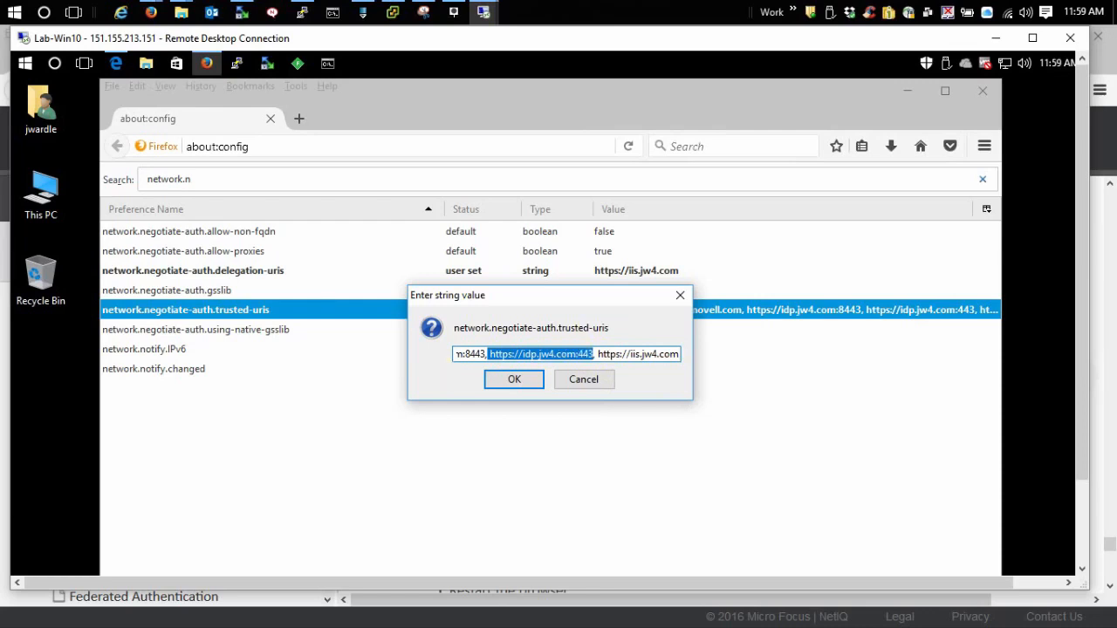
pyautogui.click(514, 379)
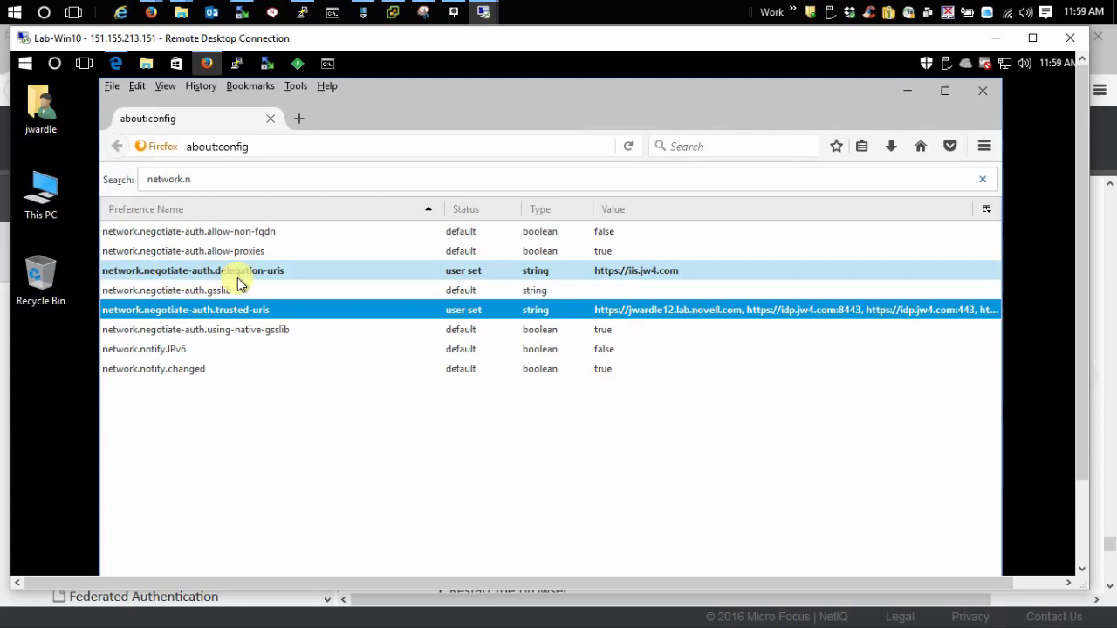
pyautogui.moveTo(269, 277)
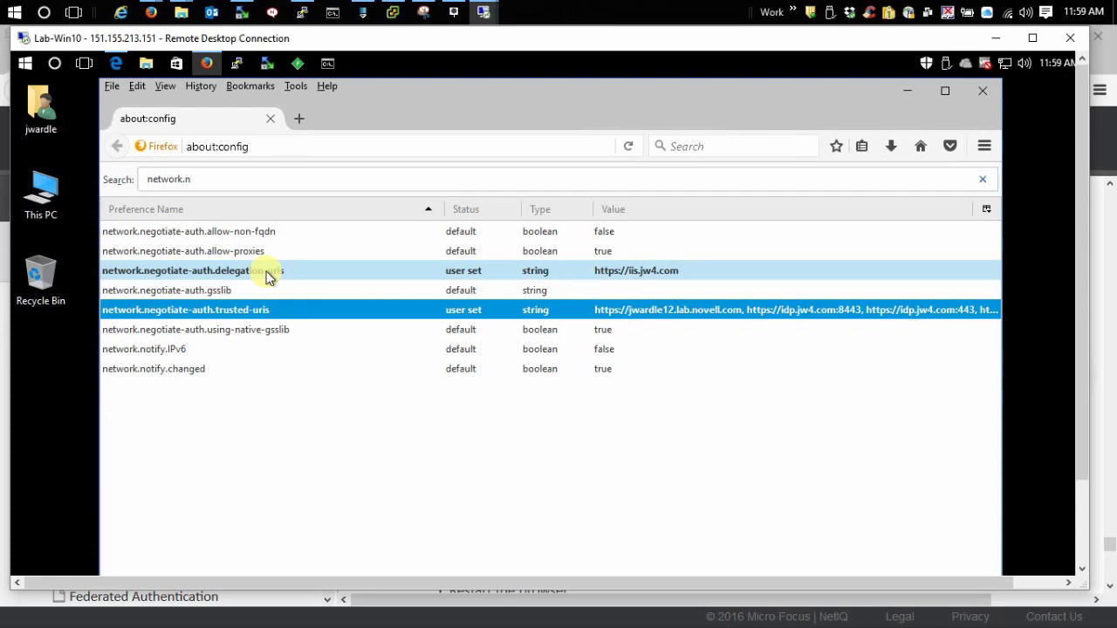
pyautogui.moveTo(659, 266)
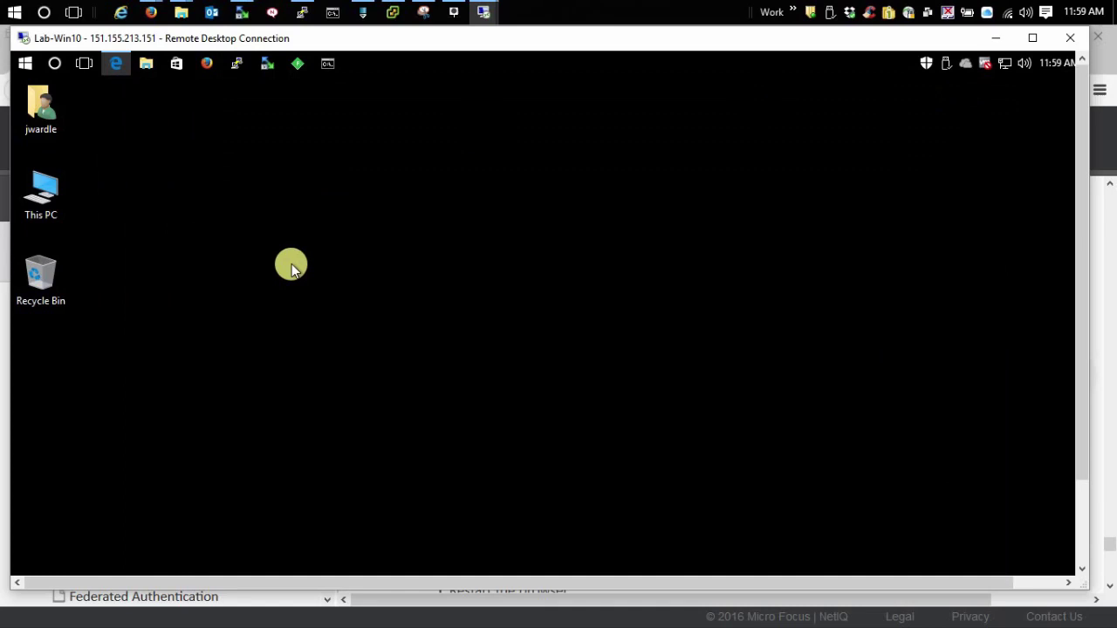
pyautogui.moveTo(440, 246)
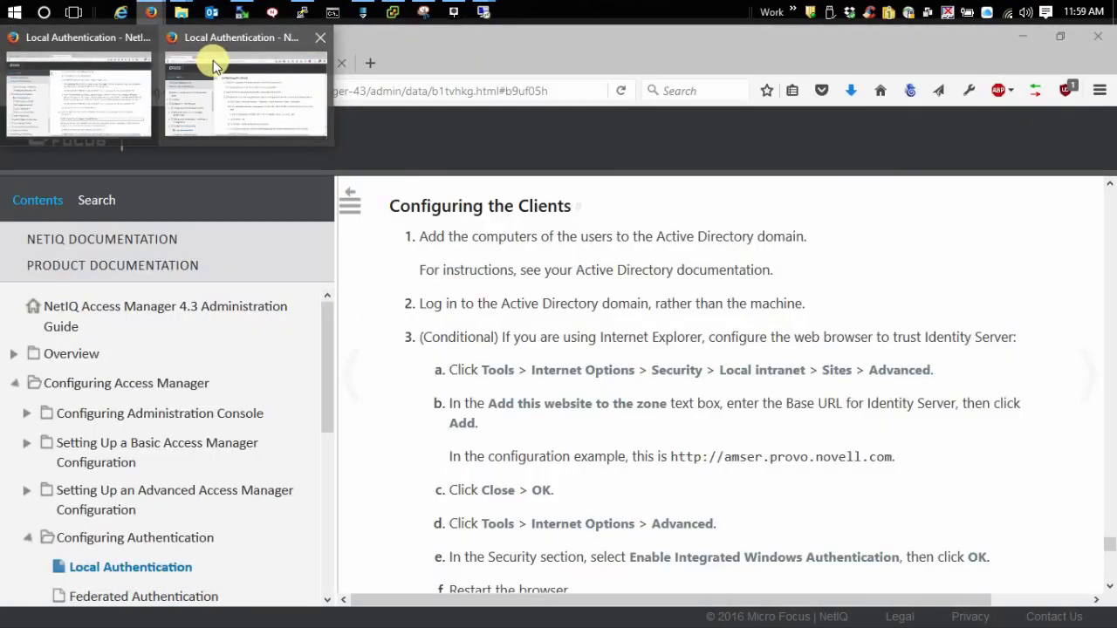
# Open MAG_Cluster's NAM reverse proxy under Devices > Access Gateways and scroll to its proxy services
pyautogui.click(244, 62)
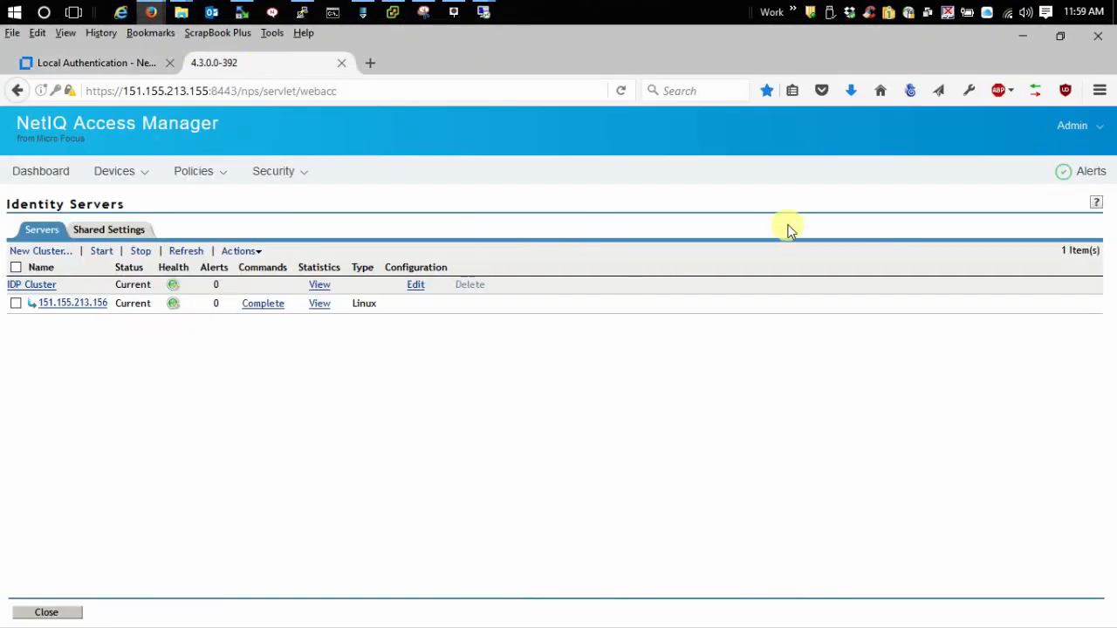
pyautogui.click(115, 170)
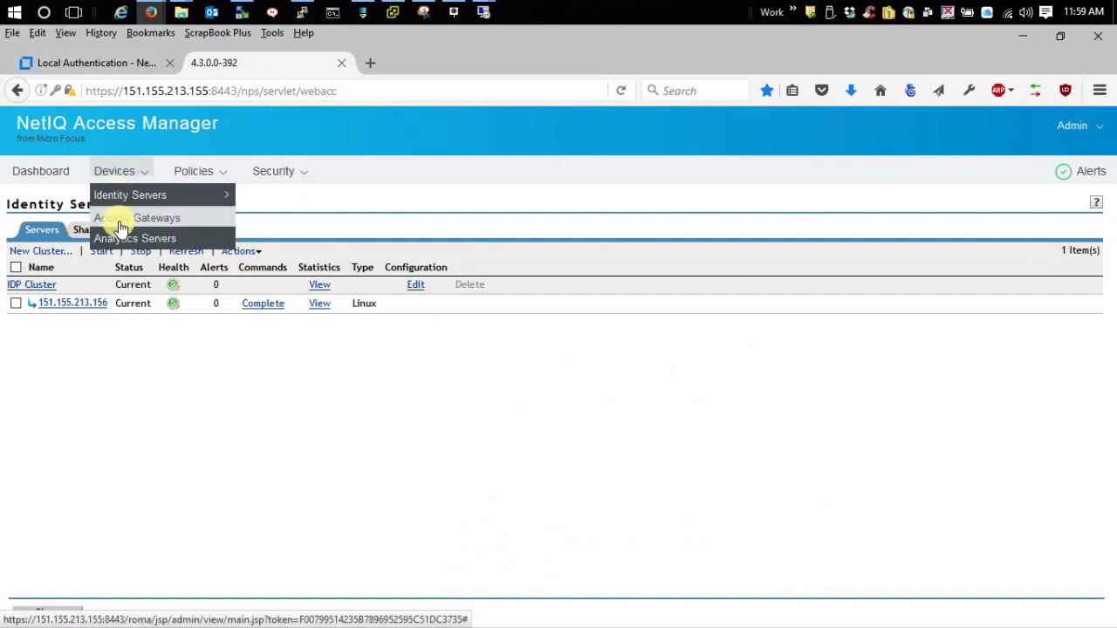
pyautogui.moveTo(137, 217)
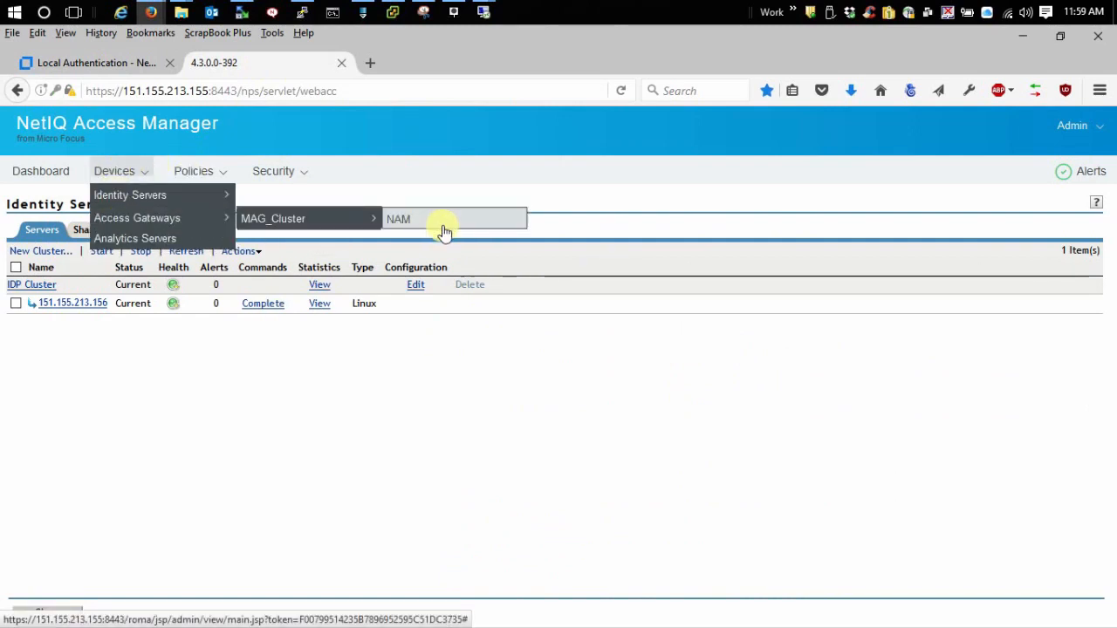
pyautogui.click(399, 219)
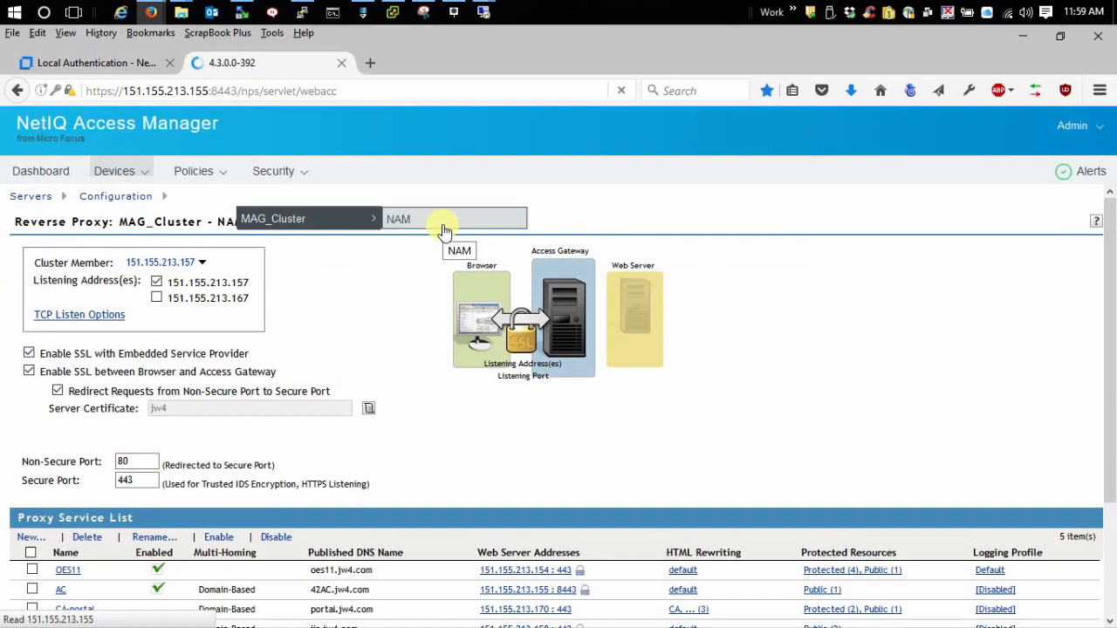
pyautogui.scroll(-3)
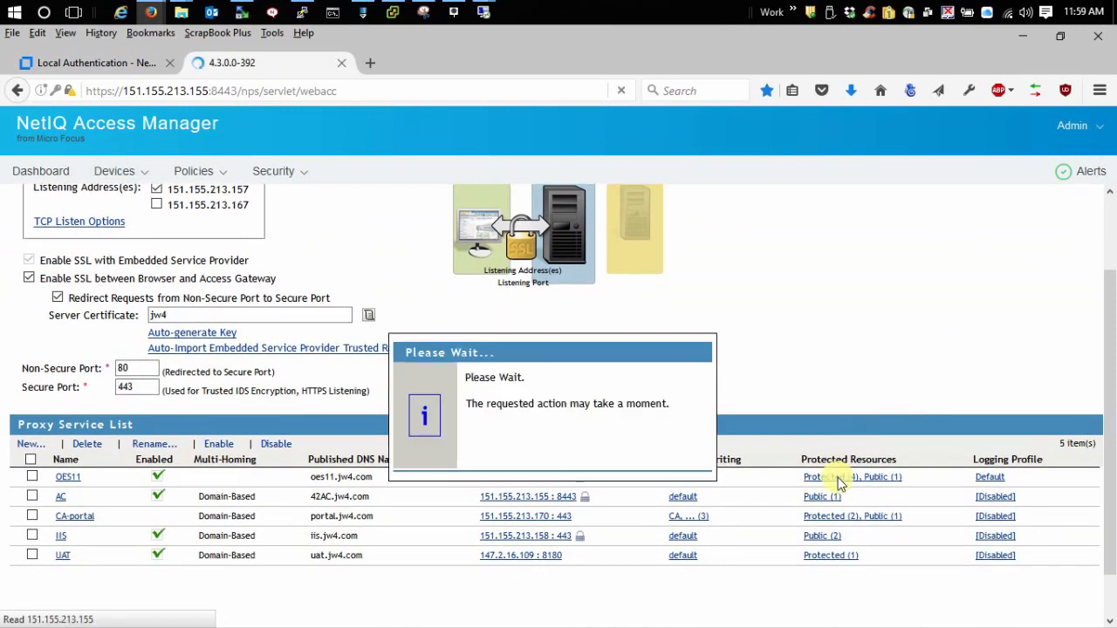
# Create a protected resource named kerberos on OES11 using the Kerberos-Contract
pyautogui.click(831, 477)
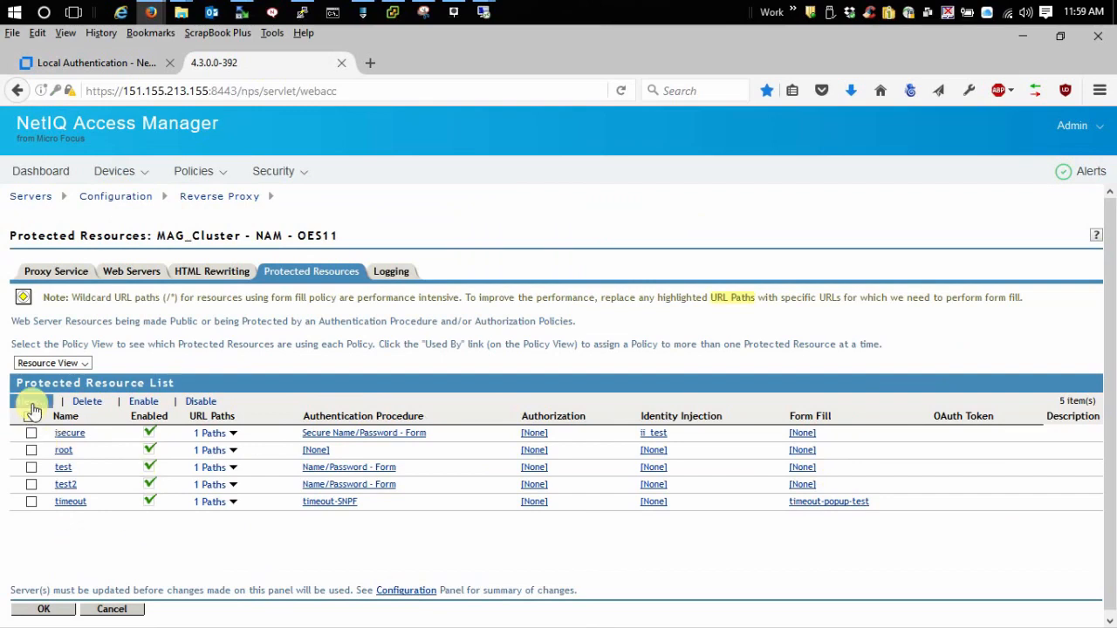
pyautogui.click(26, 401)
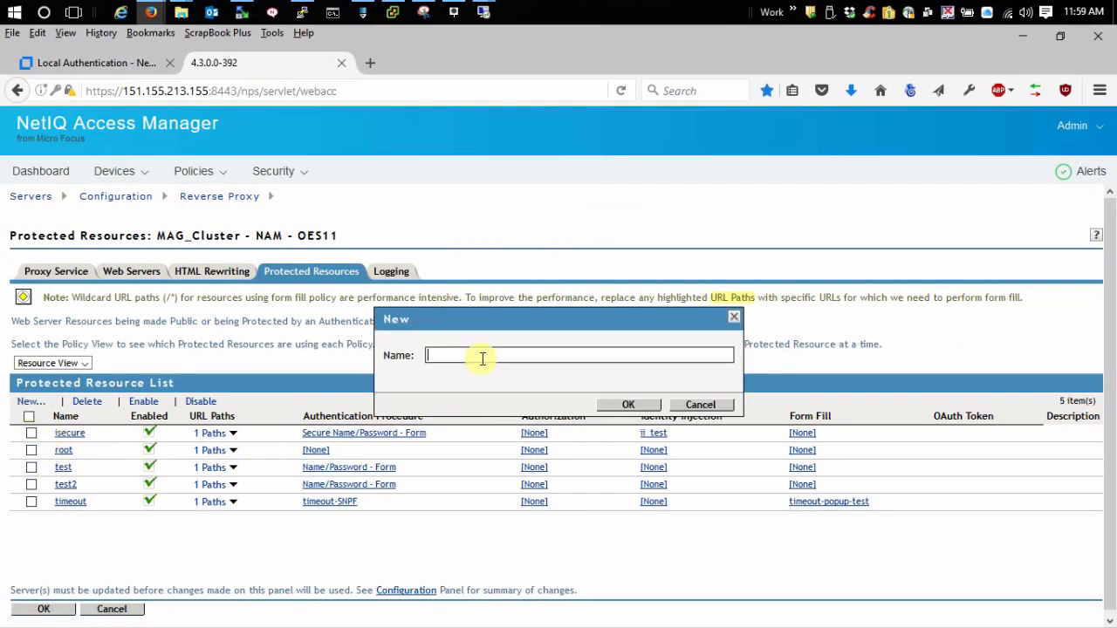
pyautogui.write('kerberos')
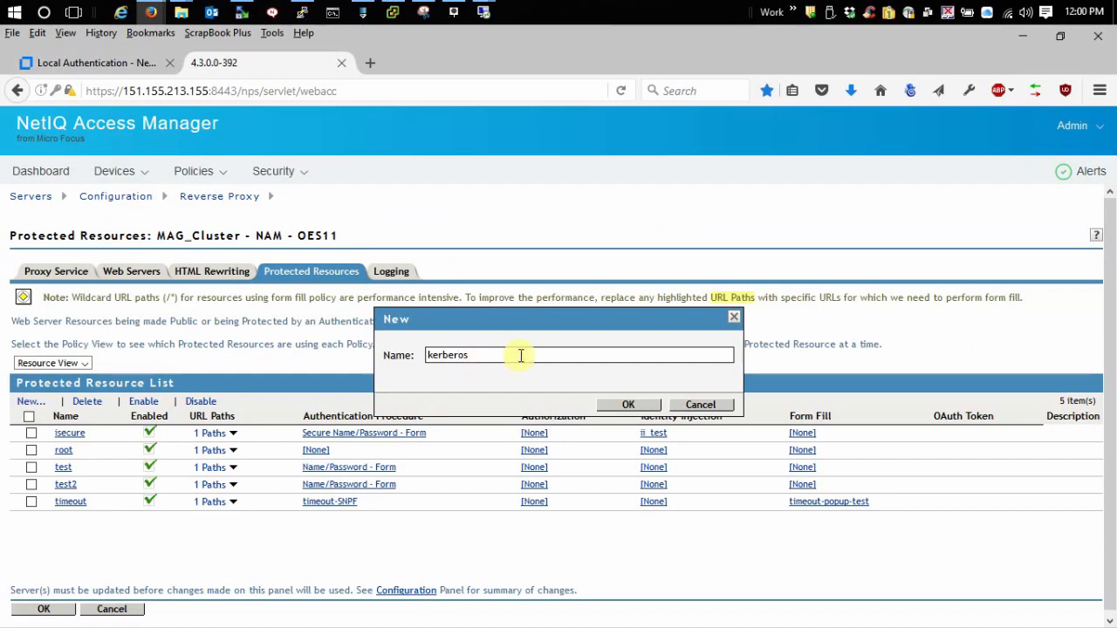
pyautogui.click(628, 404)
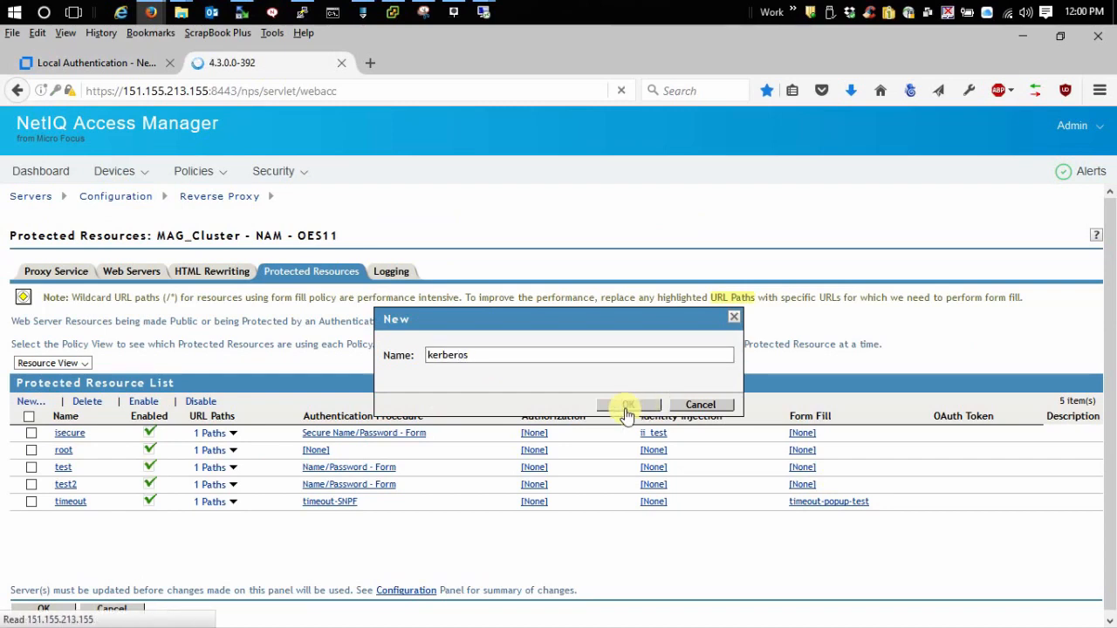
pyautogui.click(628, 405)
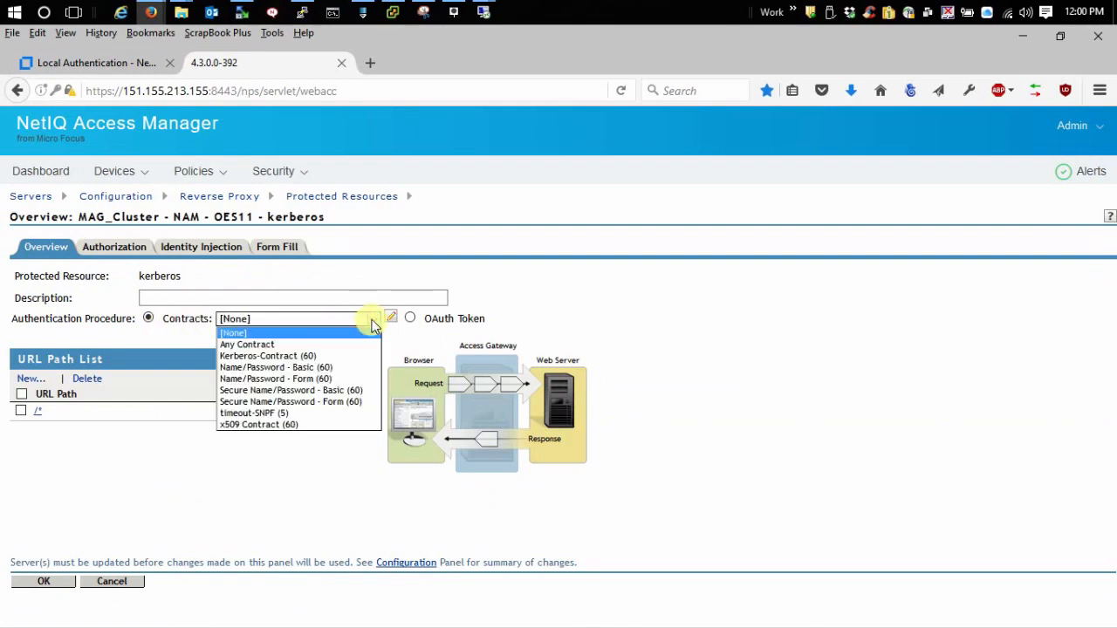
pyautogui.click(267, 355)
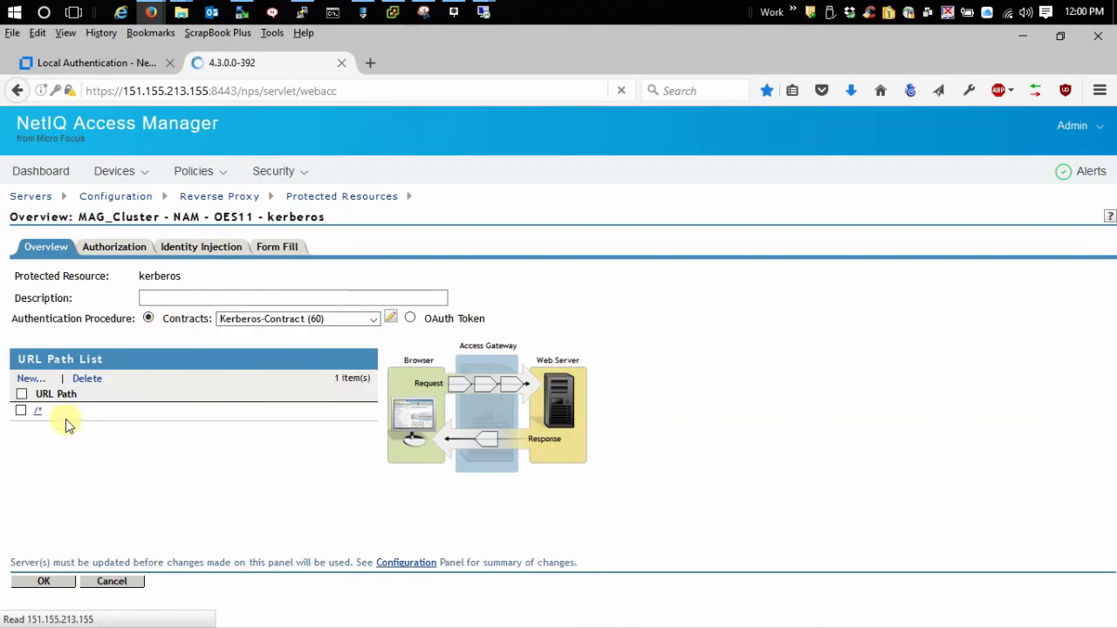
# Change the kerberos resource's URL path from /* to /kerberos*
pyautogui.click(37, 410)
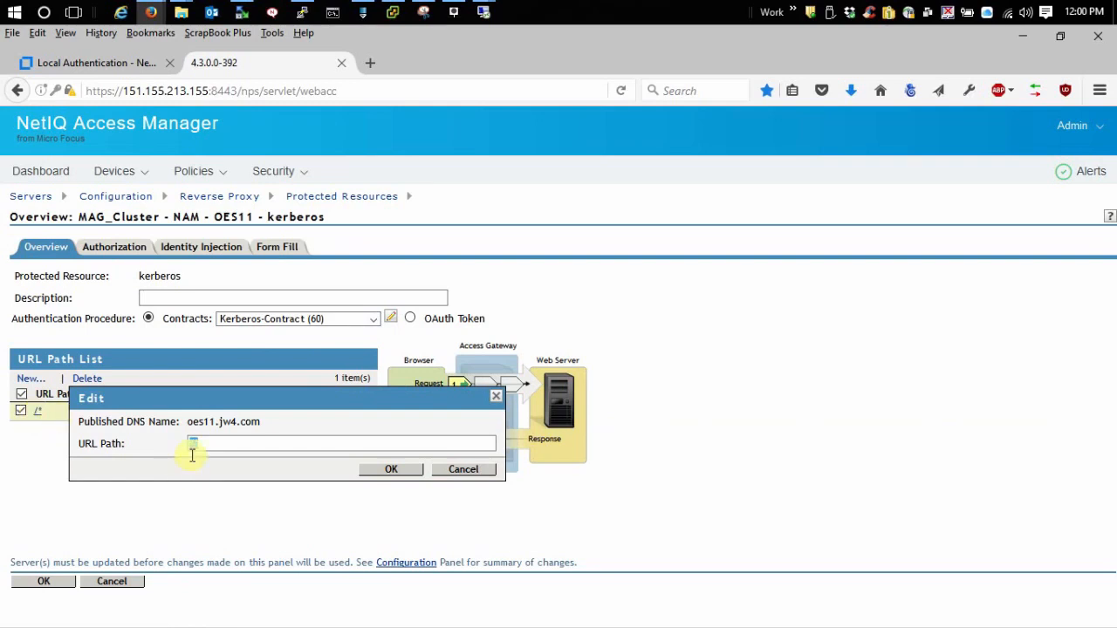
pyautogui.write('/*')
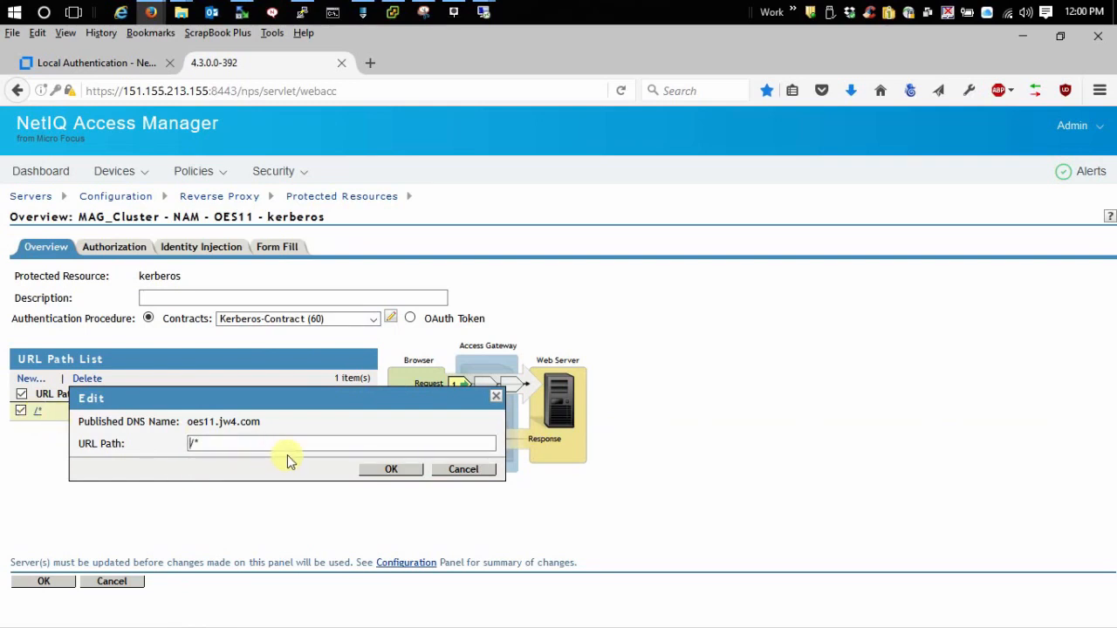
pyautogui.write('/kerberos')
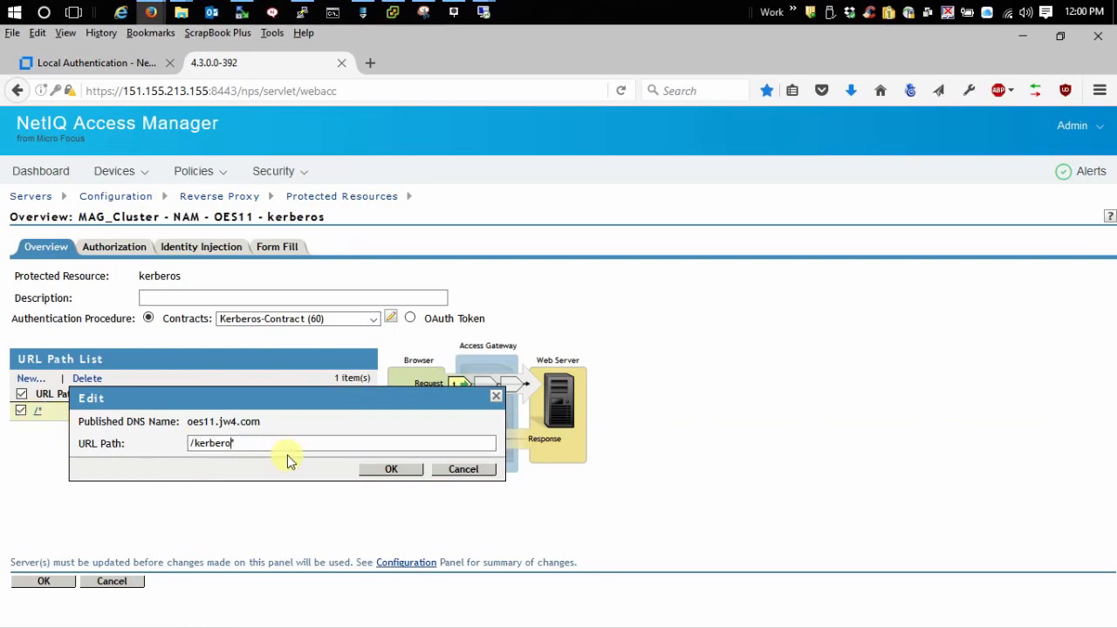
pyautogui.write('s*')
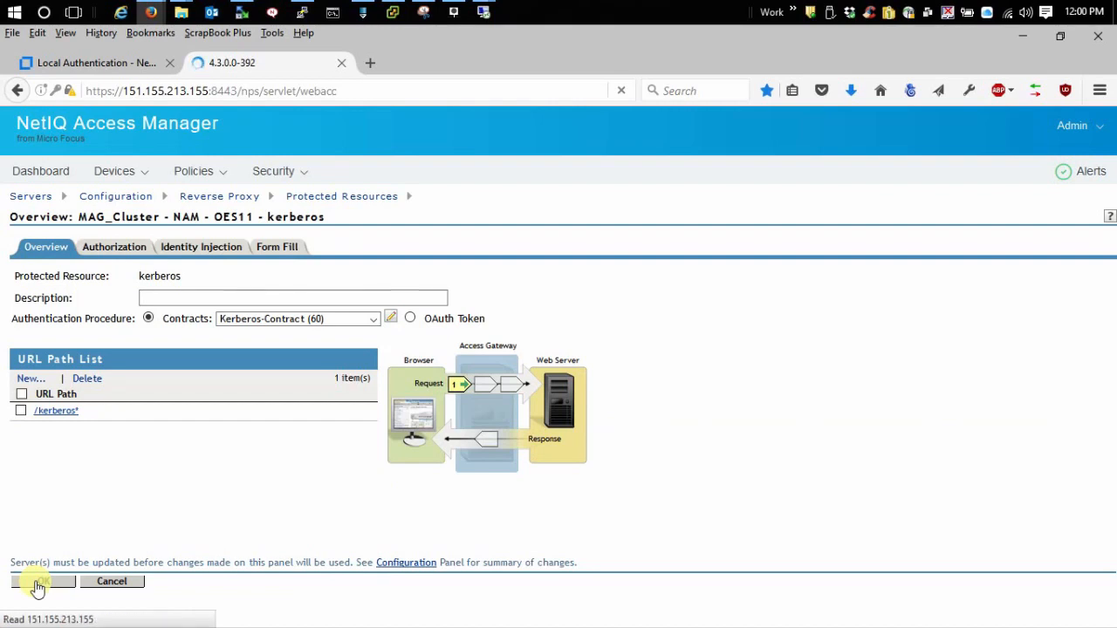
# Save the resource and proxy settings, then Update All configuration on MAG_Cluster
pyautogui.click(38, 582)
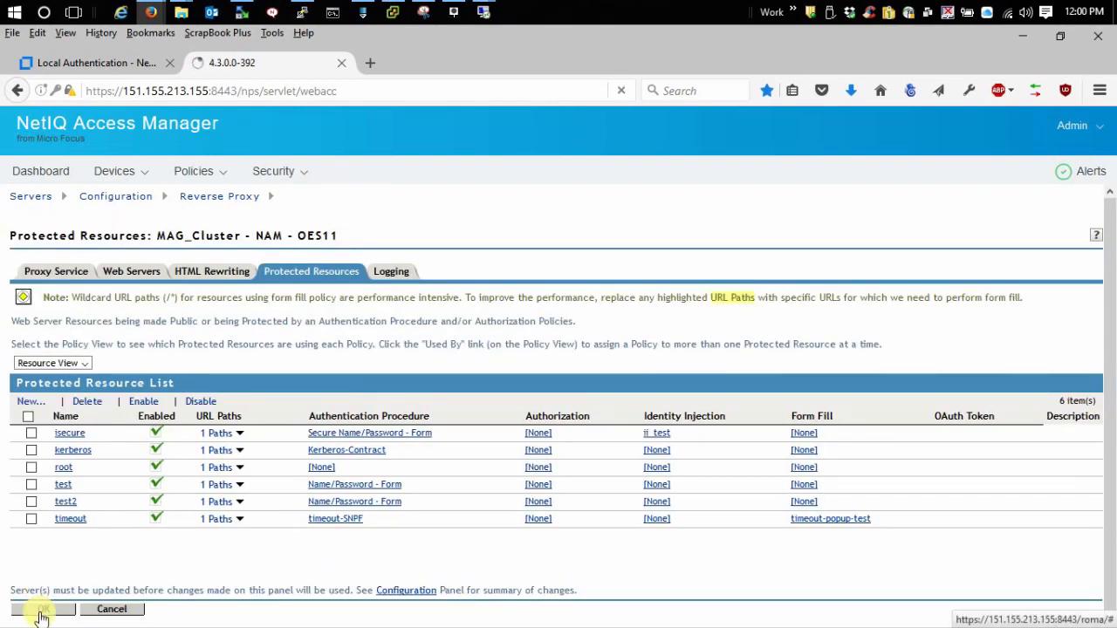
pyautogui.click(39, 615)
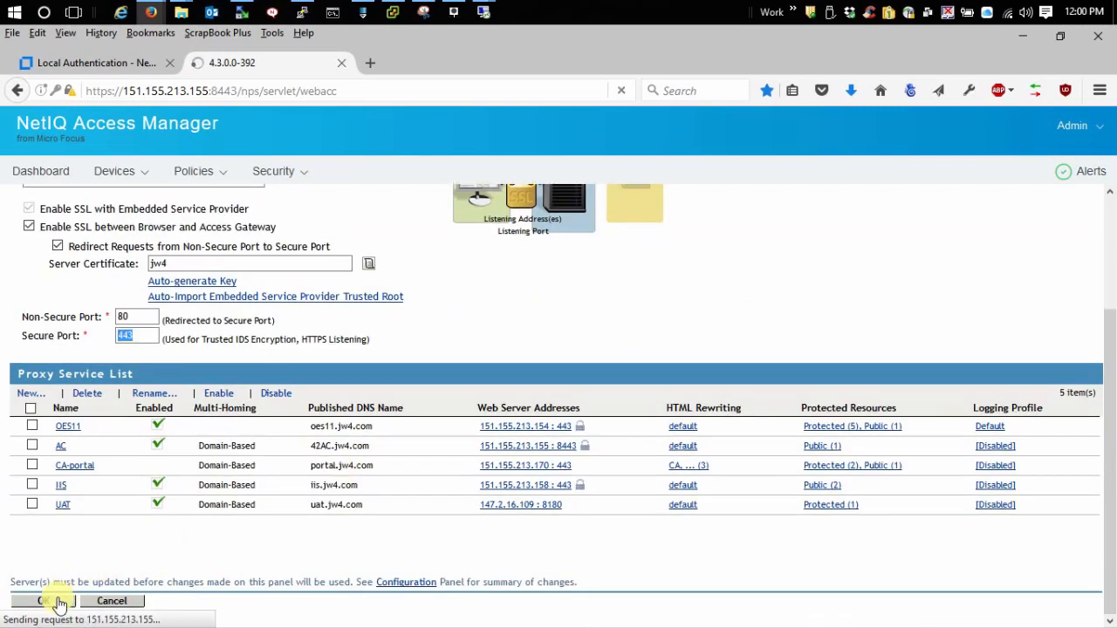
pyautogui.click(39, 601)
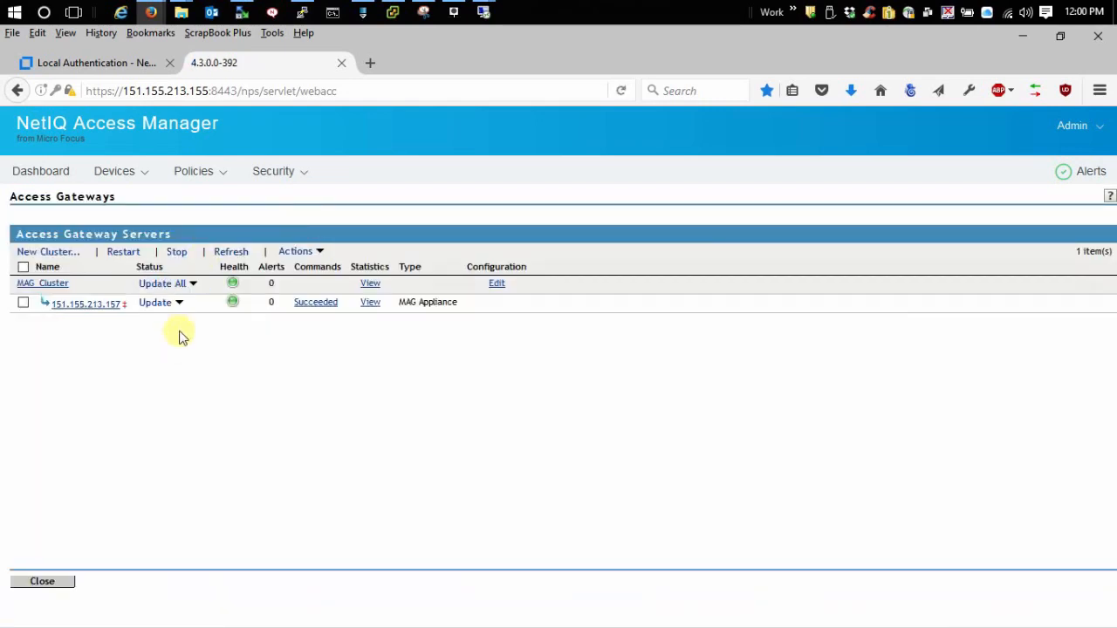
pyautogui.click(291, 404)
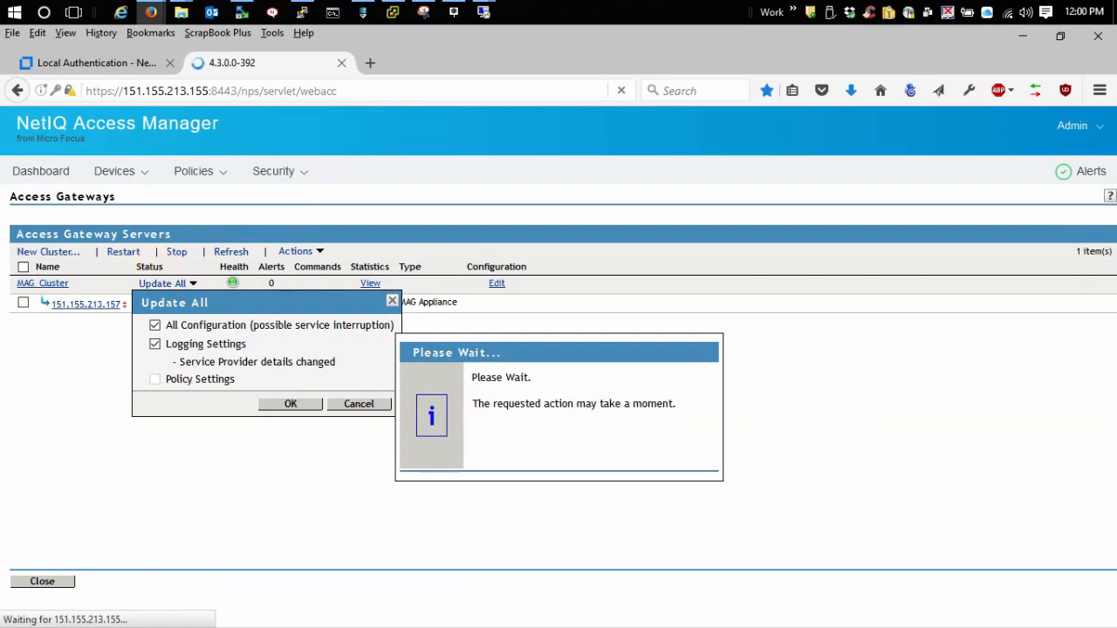
pyautogui.click(290, 404)
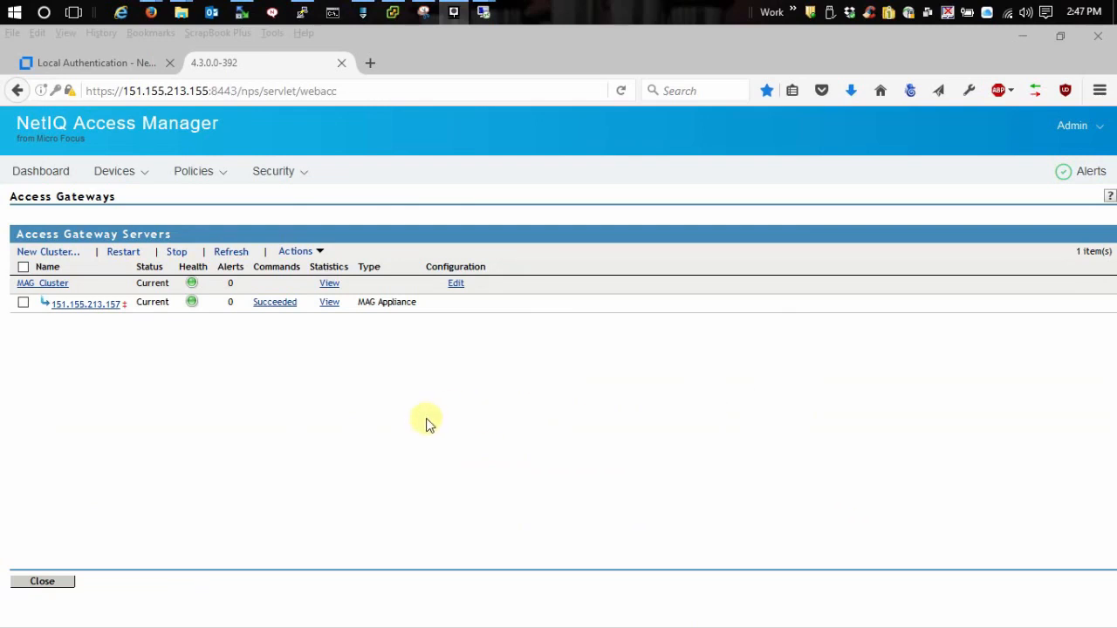
pyautogui.moveTo(317, 320)
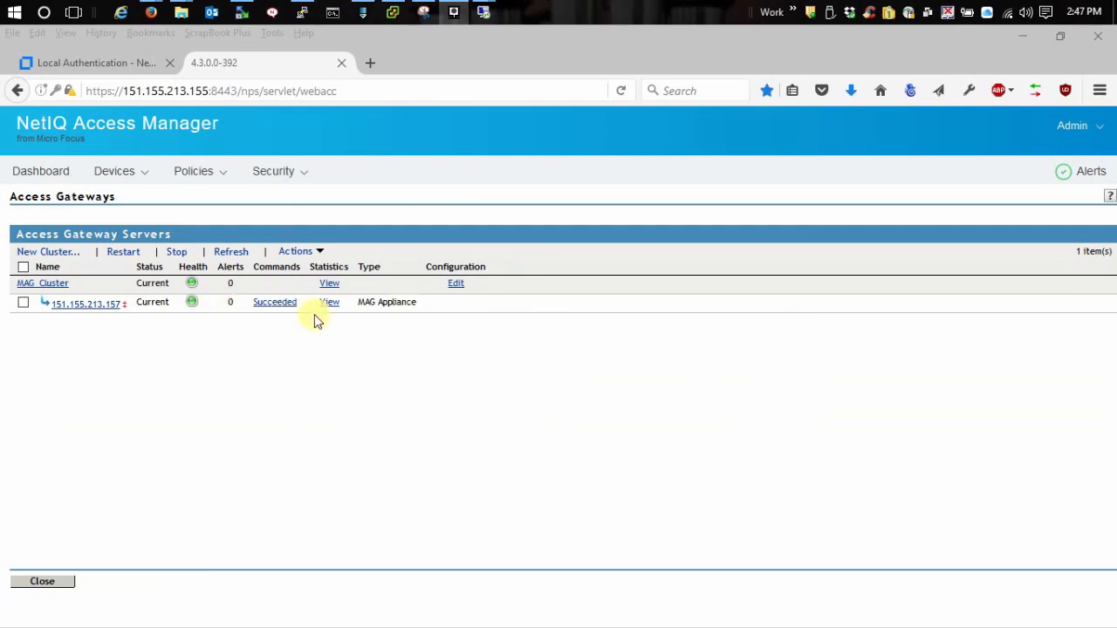
pyautogui.moveTo(289, 364)
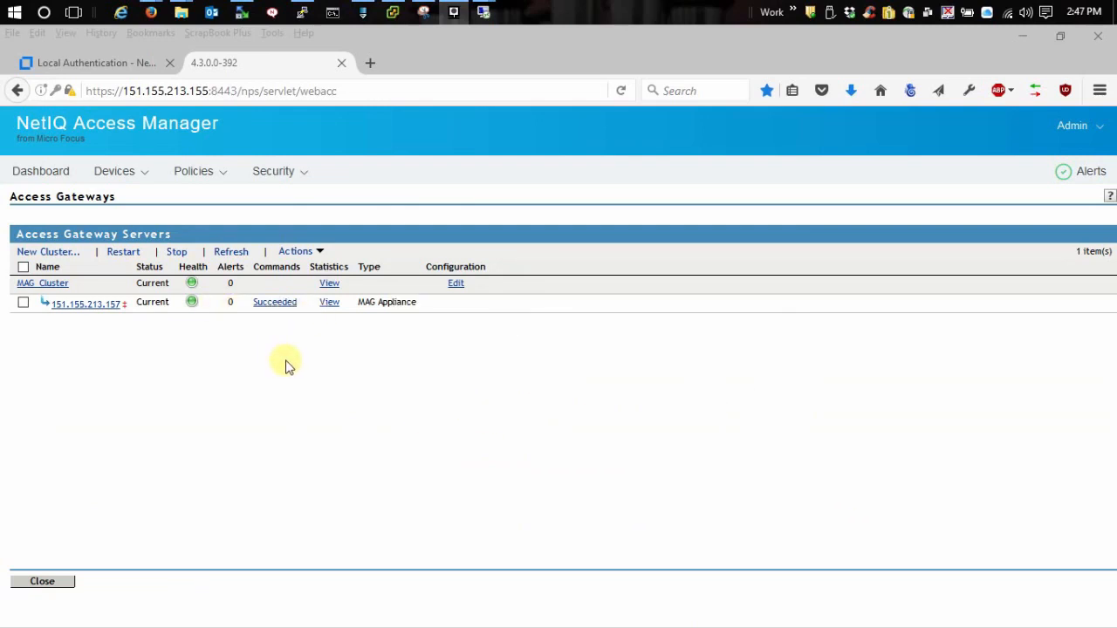
pyautogui.moveTo(569, 243)
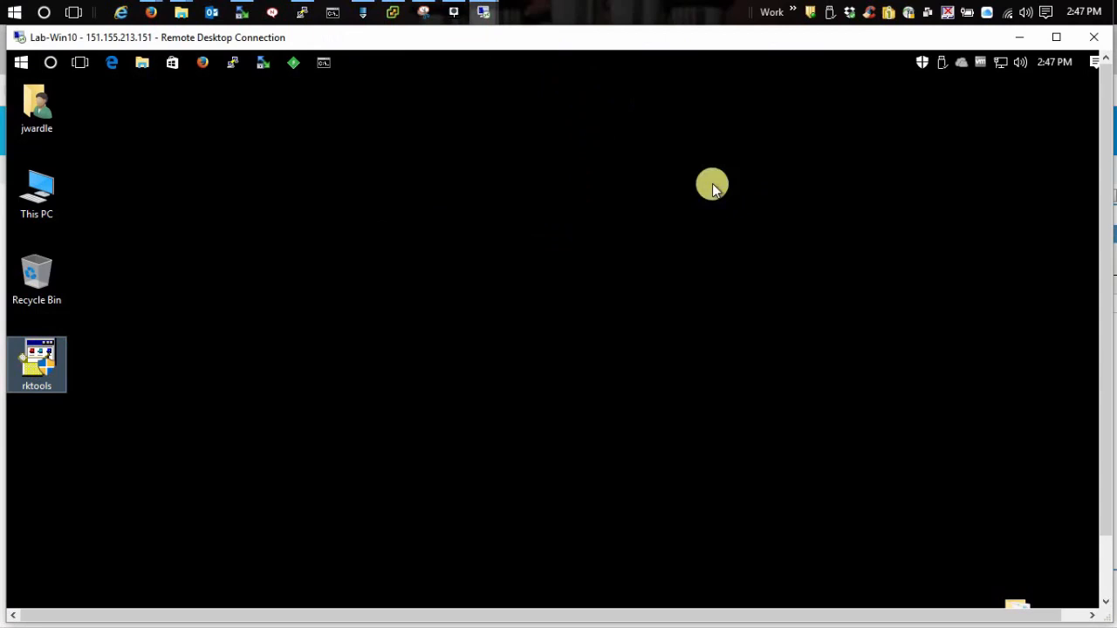
pyautogui.click(111, 62)
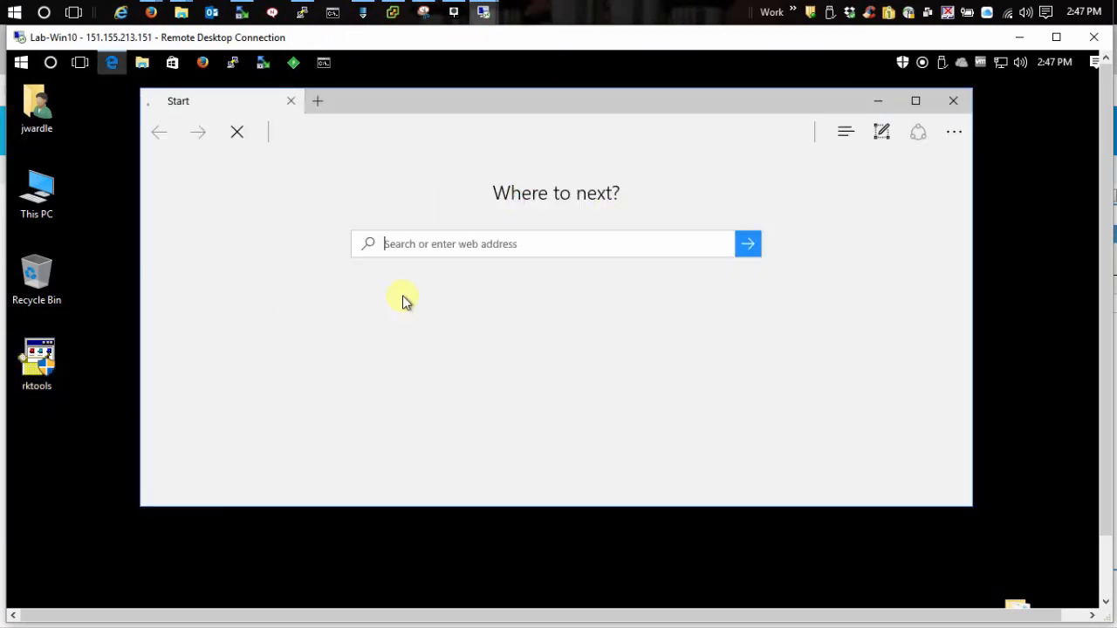
pyautogui.write('oes11.jw4.com/kerberos')
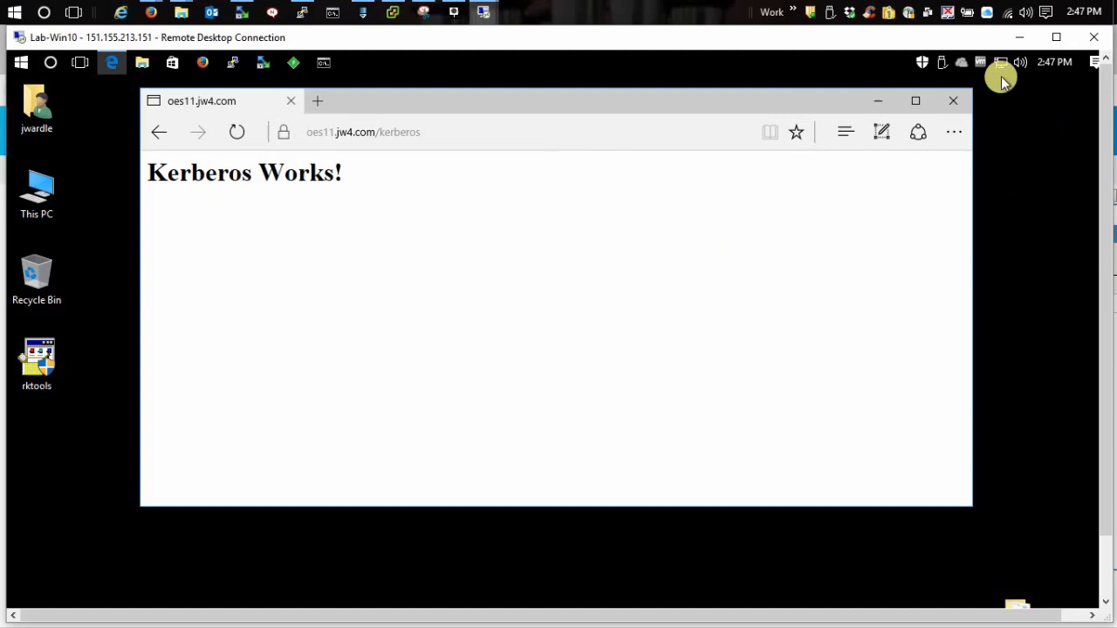
pyautogui.moveTo(953, 105)
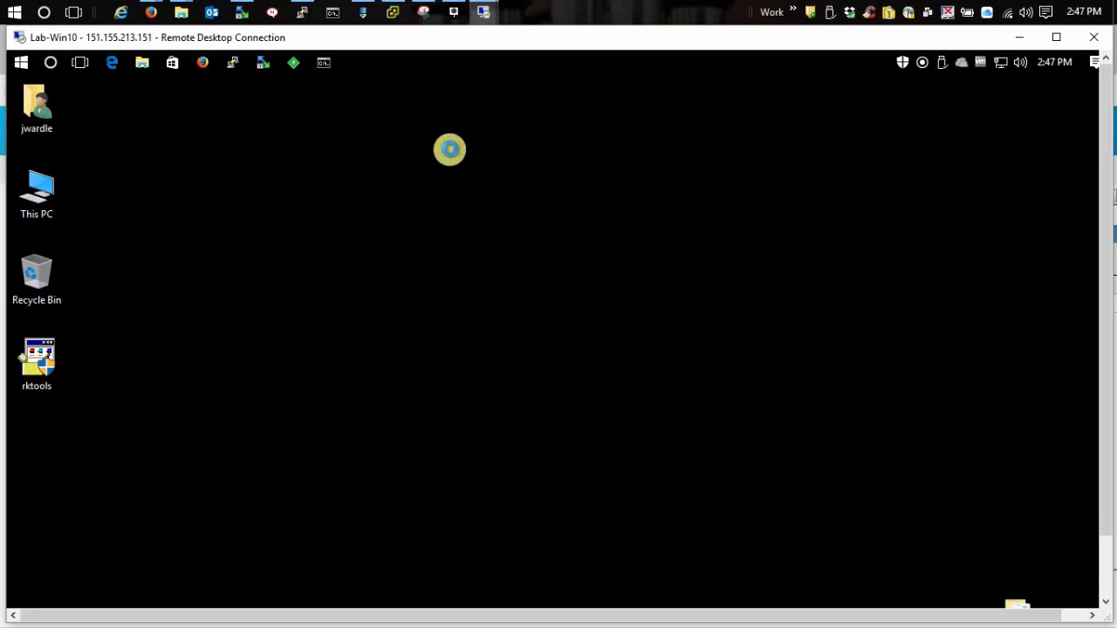
# Browse to oes11.jw4.com/kerberos in Firefox and permanently trust its certificate
pyautogui.click(202, 62)
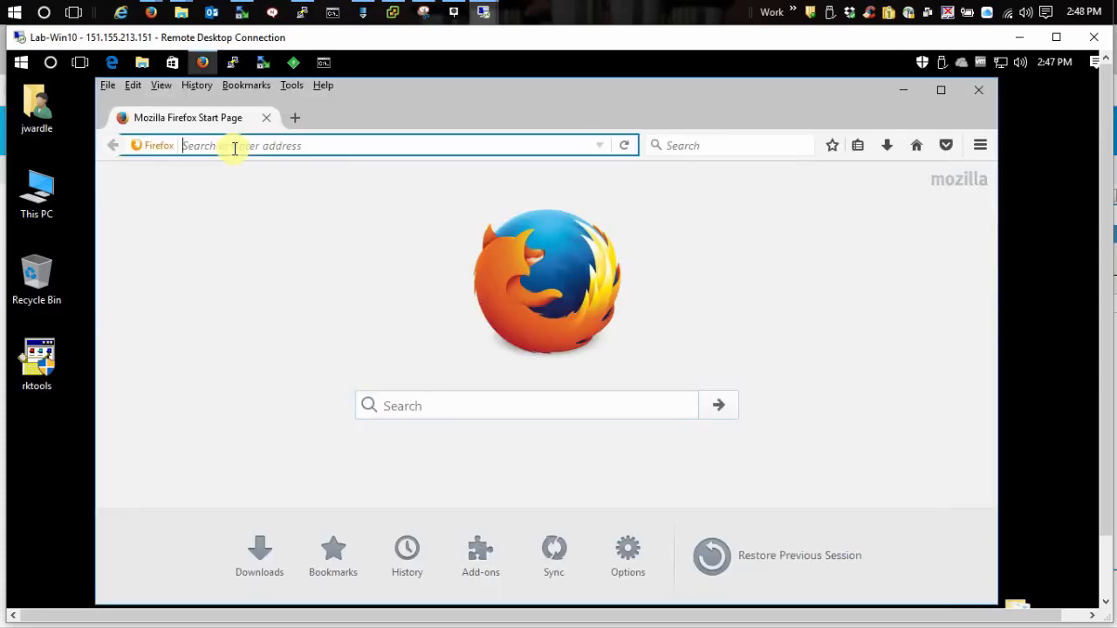
pyautogui.write('oes11.jw4.com/kerberos')
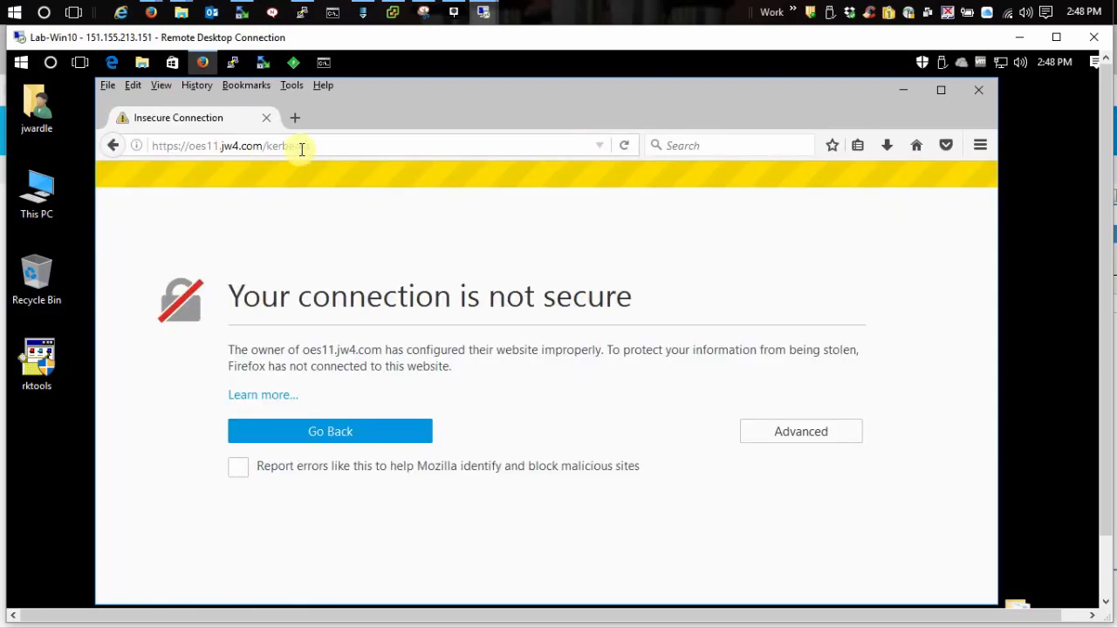
pyautogui.click(800, 431)
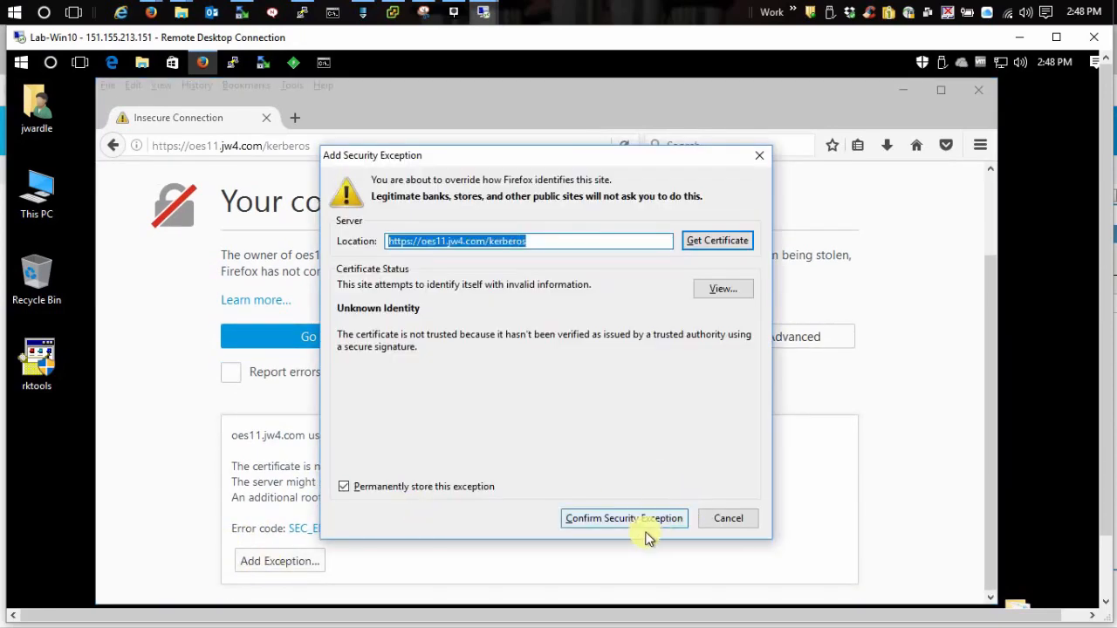
pyautogui.click(623, 518)
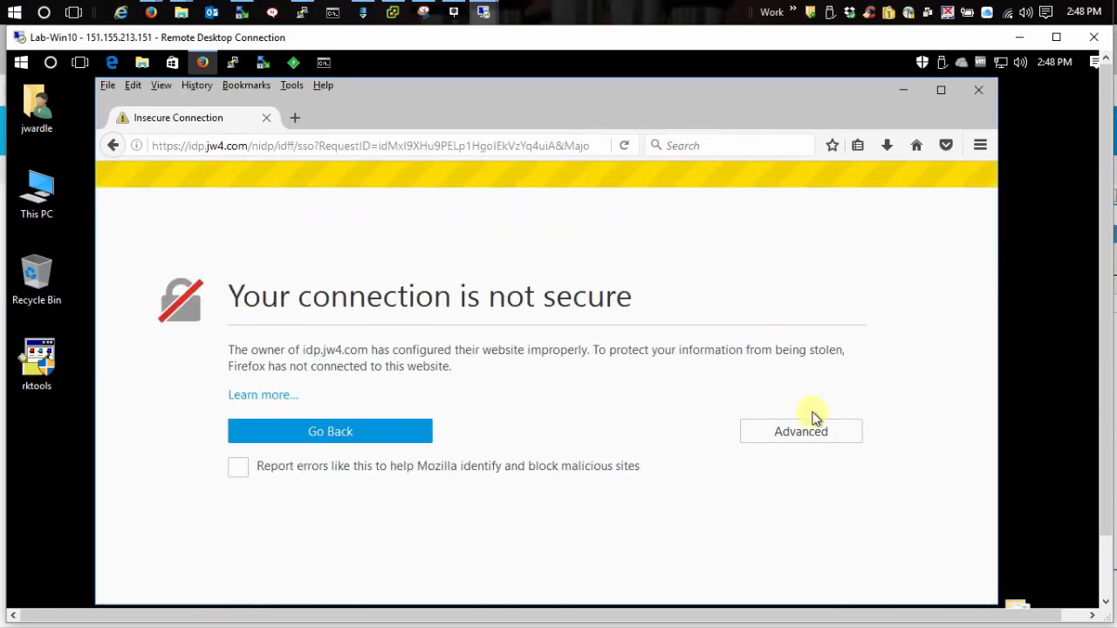
# Add a certificate exception for idp.jw4.com, see Kerberos Works!, and close Firefox
pyautogui.click(801, 431)
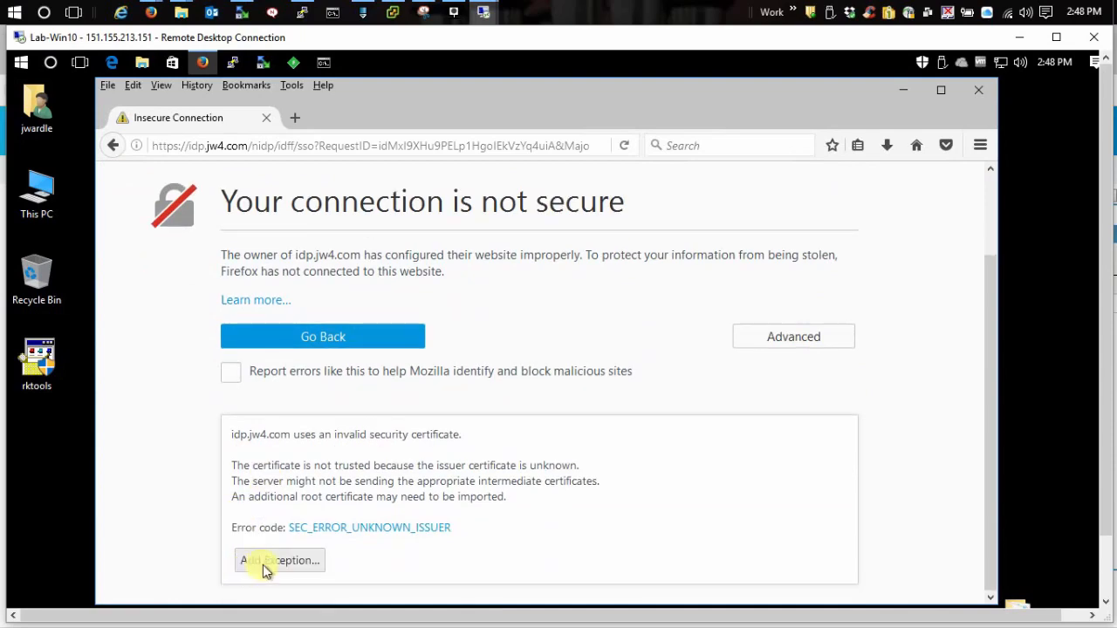
pyautogui.click(279, 560)
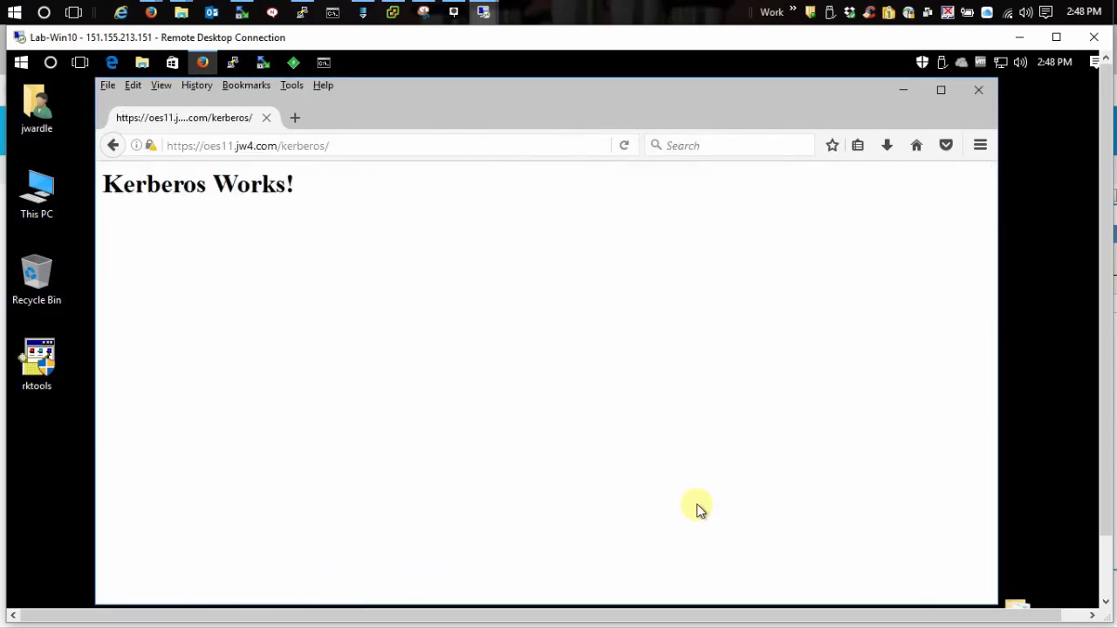
pyautogui.moveTo(965, 79)
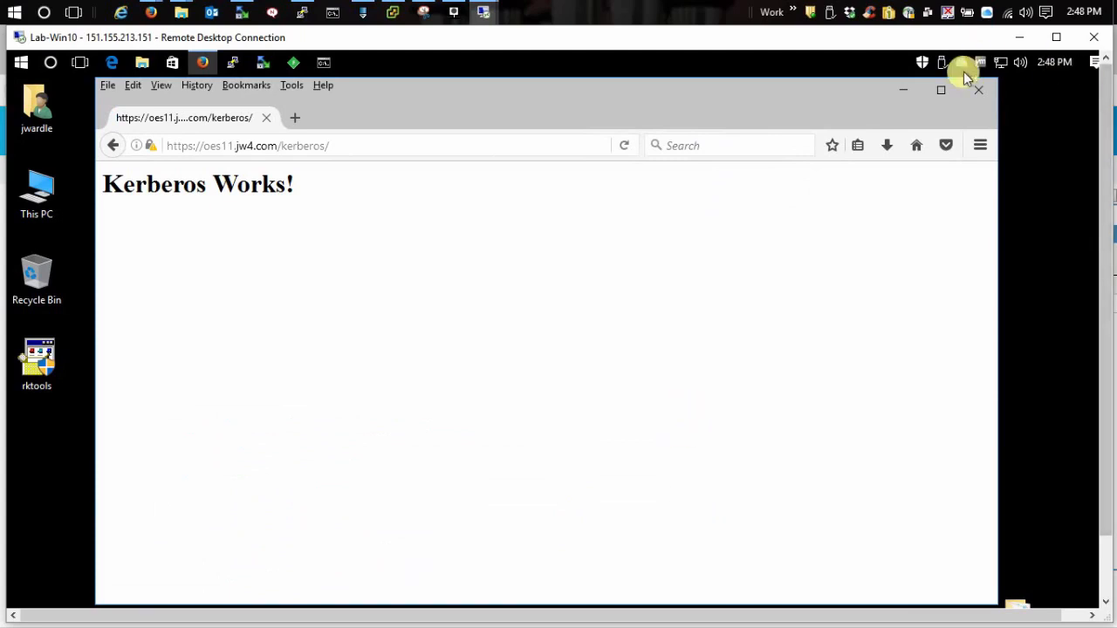
pyautogui.click(978, 90)
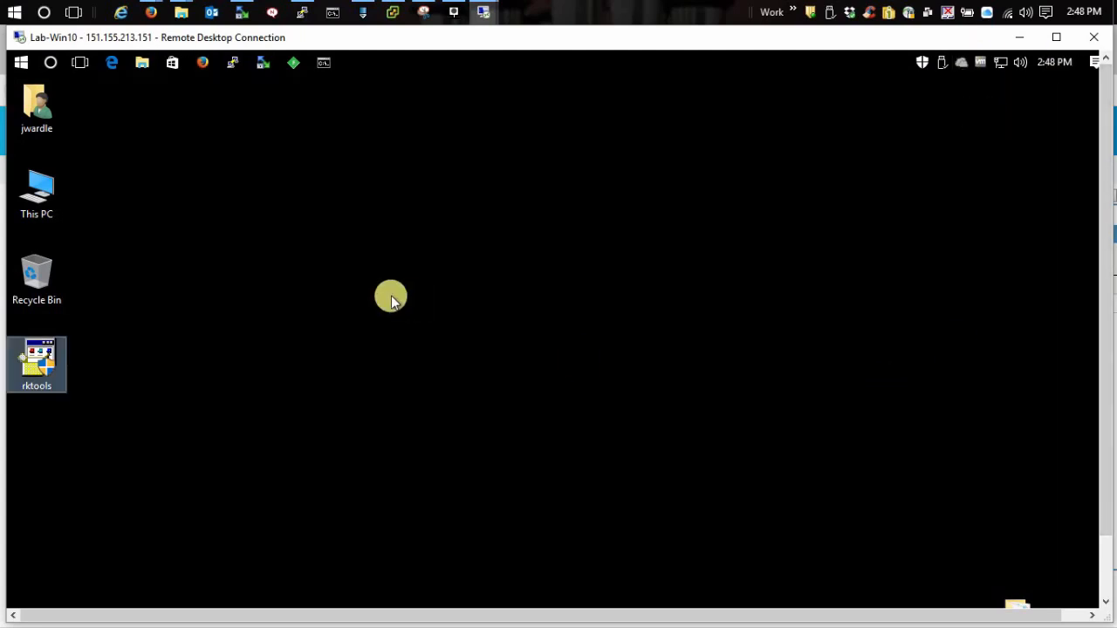
pyautogui.moveTo(657, 355)
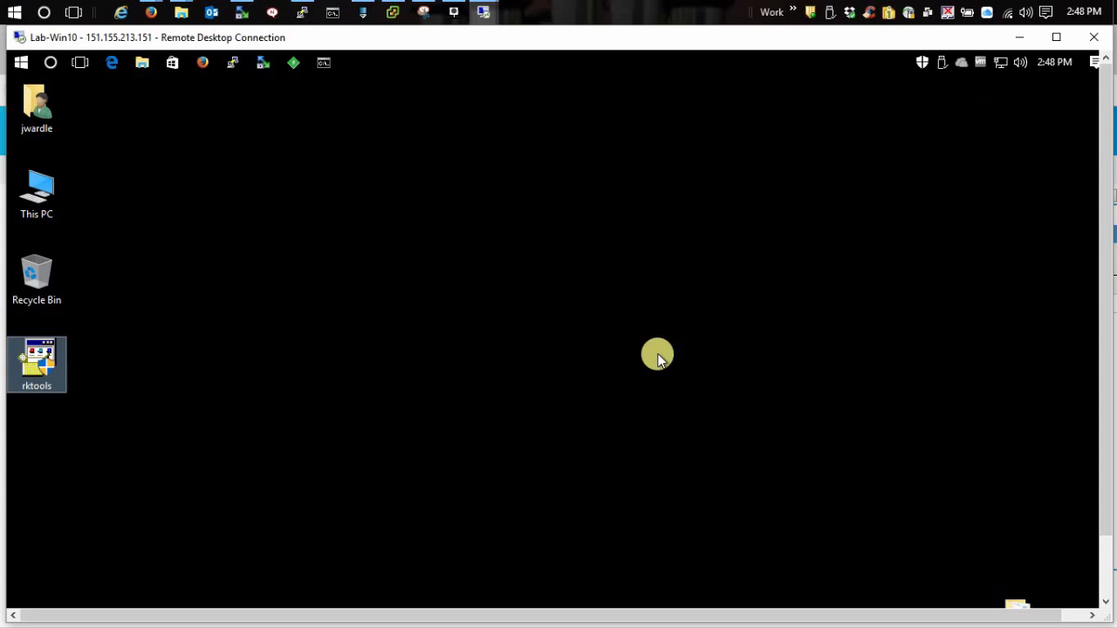
pyautogui.moveTo(563, 359)
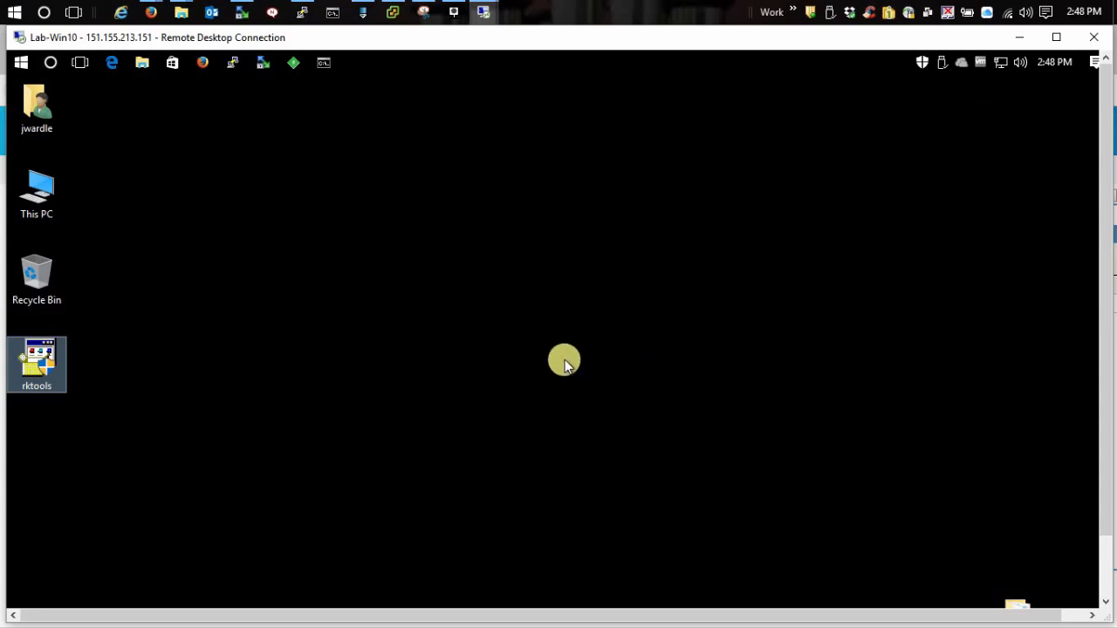
pyautogui.moveTo(580, 340)
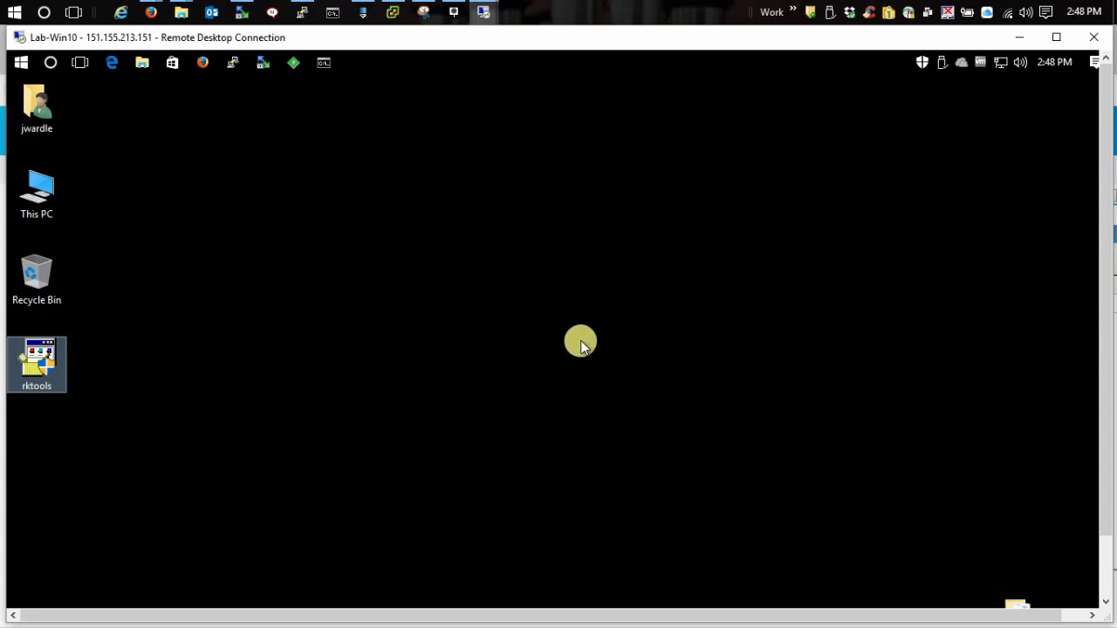
pyautogui.moveTo(581, 334)
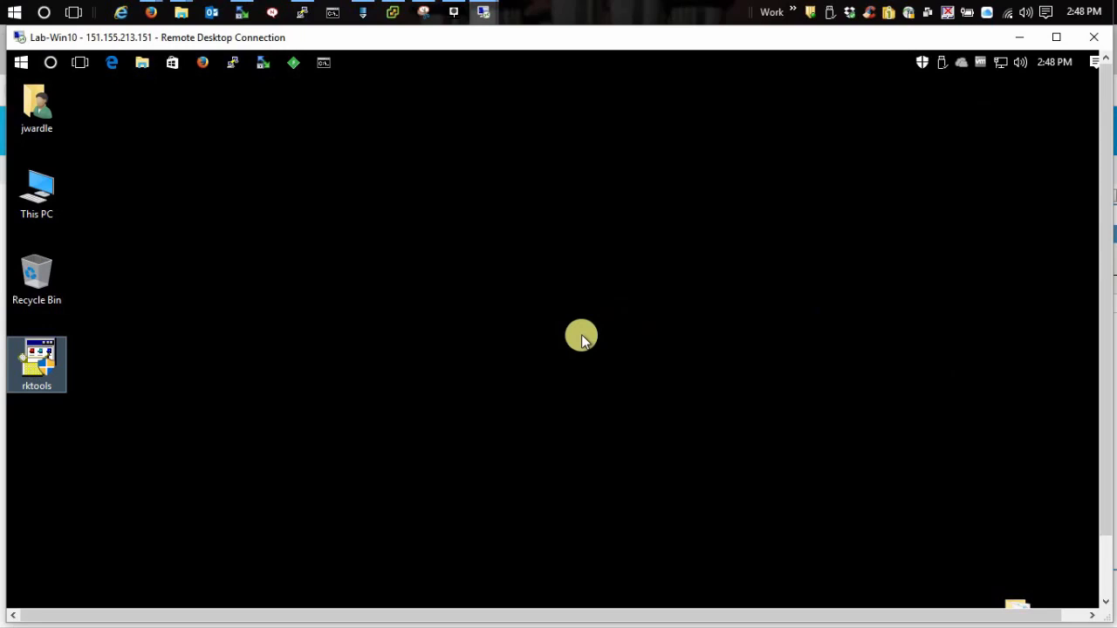